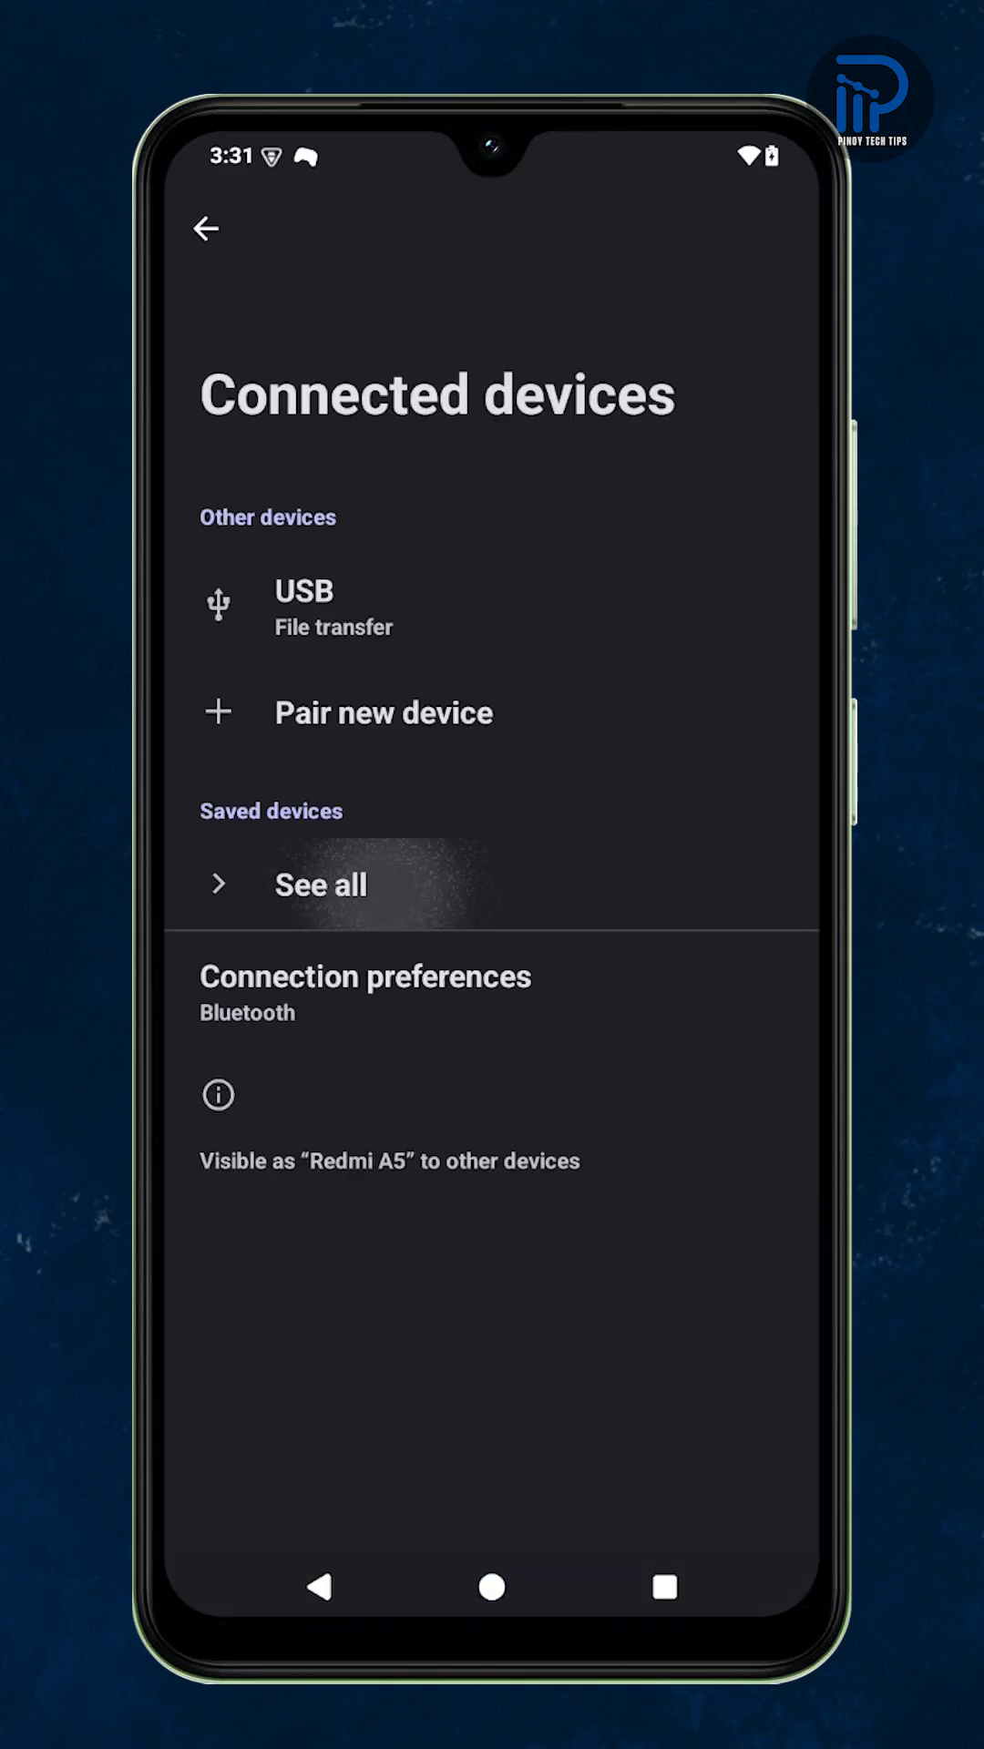
# Step: View the Maximum connected Bluetooth audio devices choices in Developer options, then go home
pyautogui.click(319, 883)
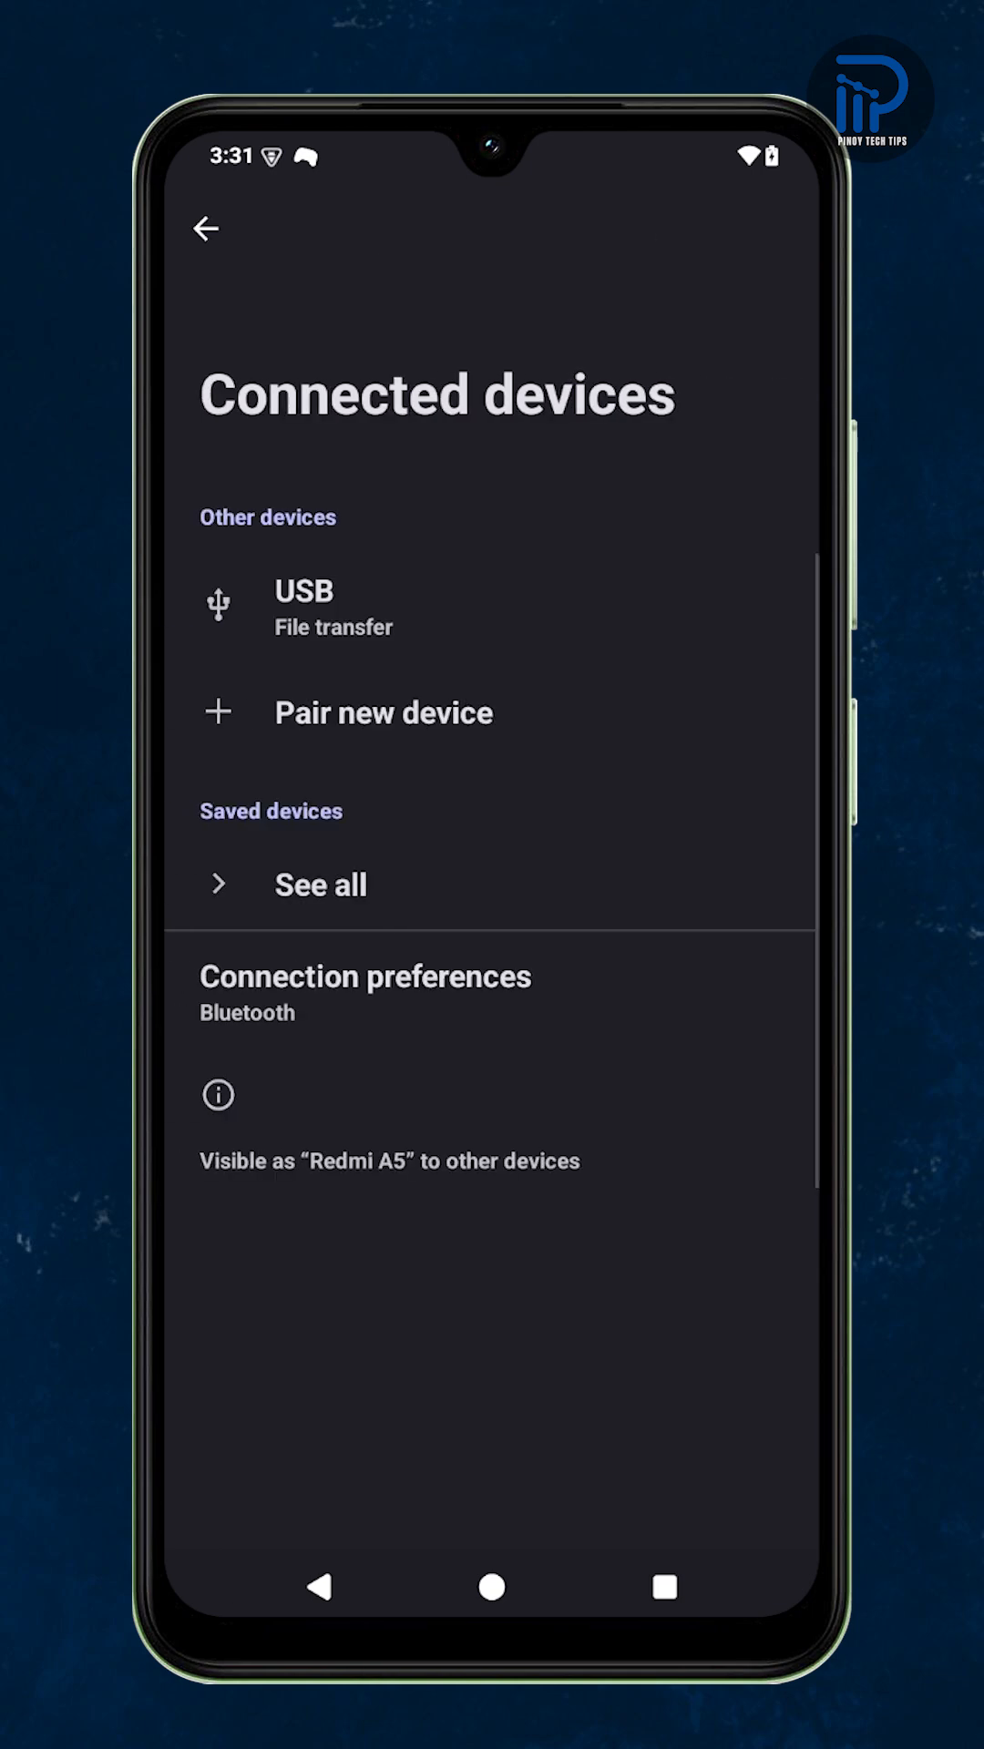
pyautogui.click(365, 991)
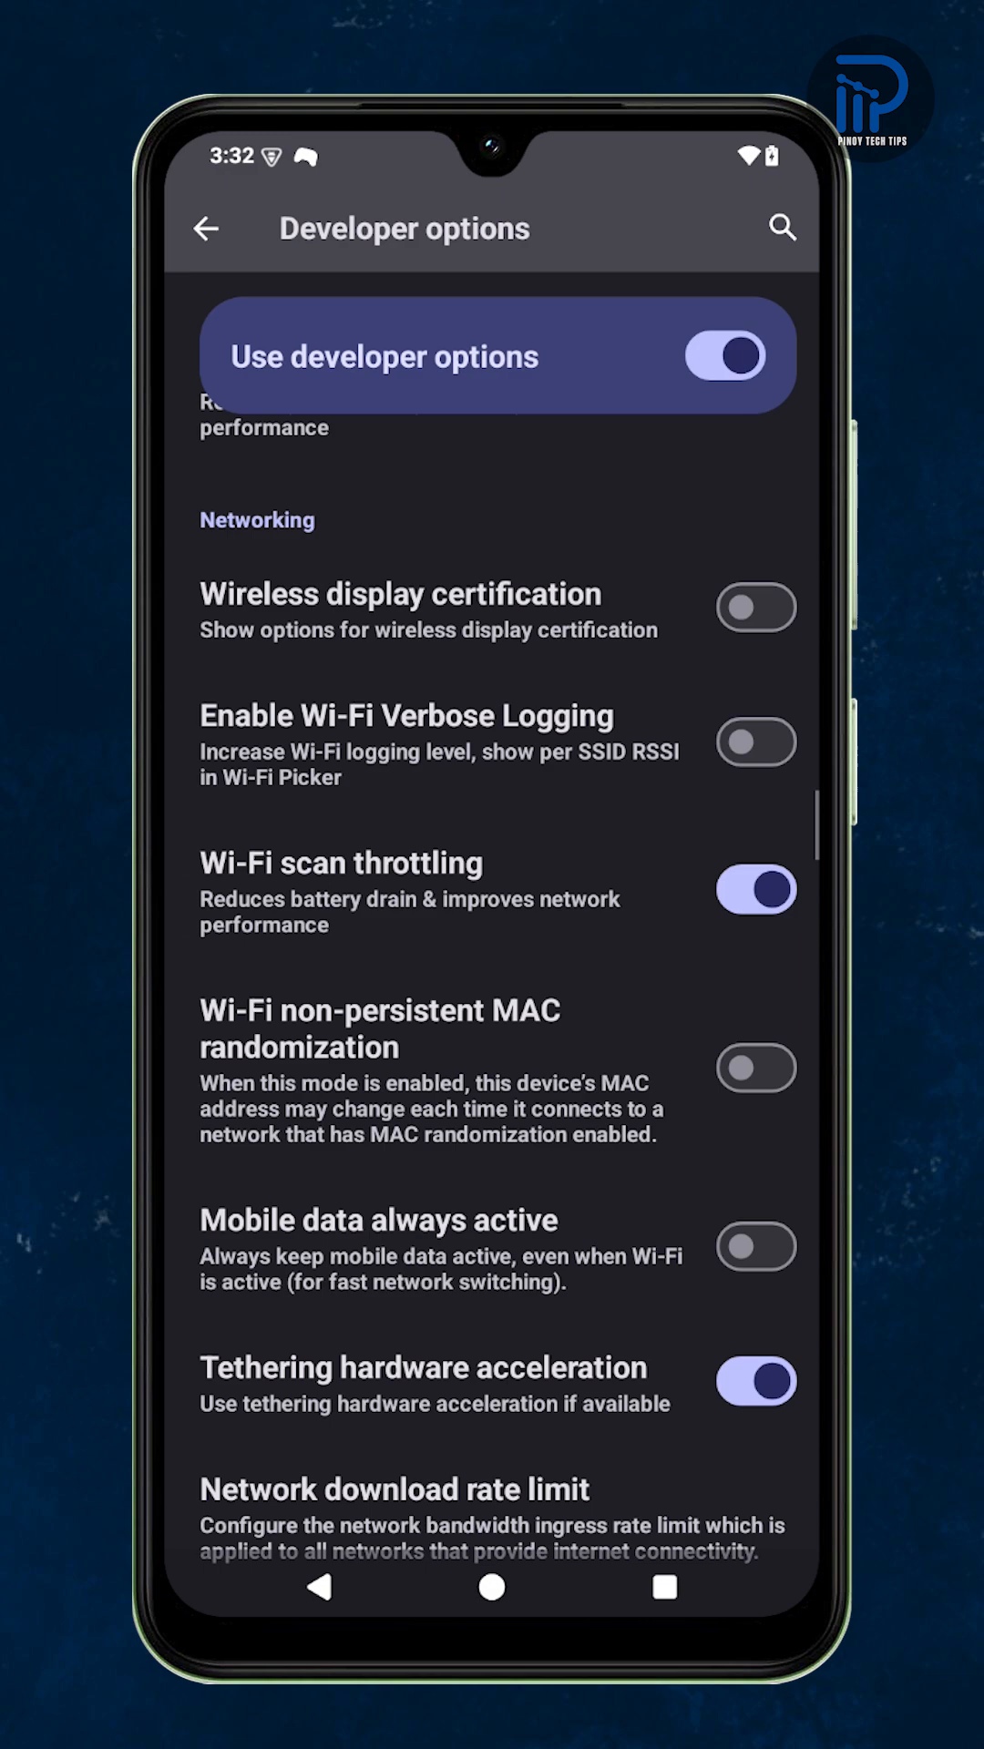
pyautogui.scroll(-3)
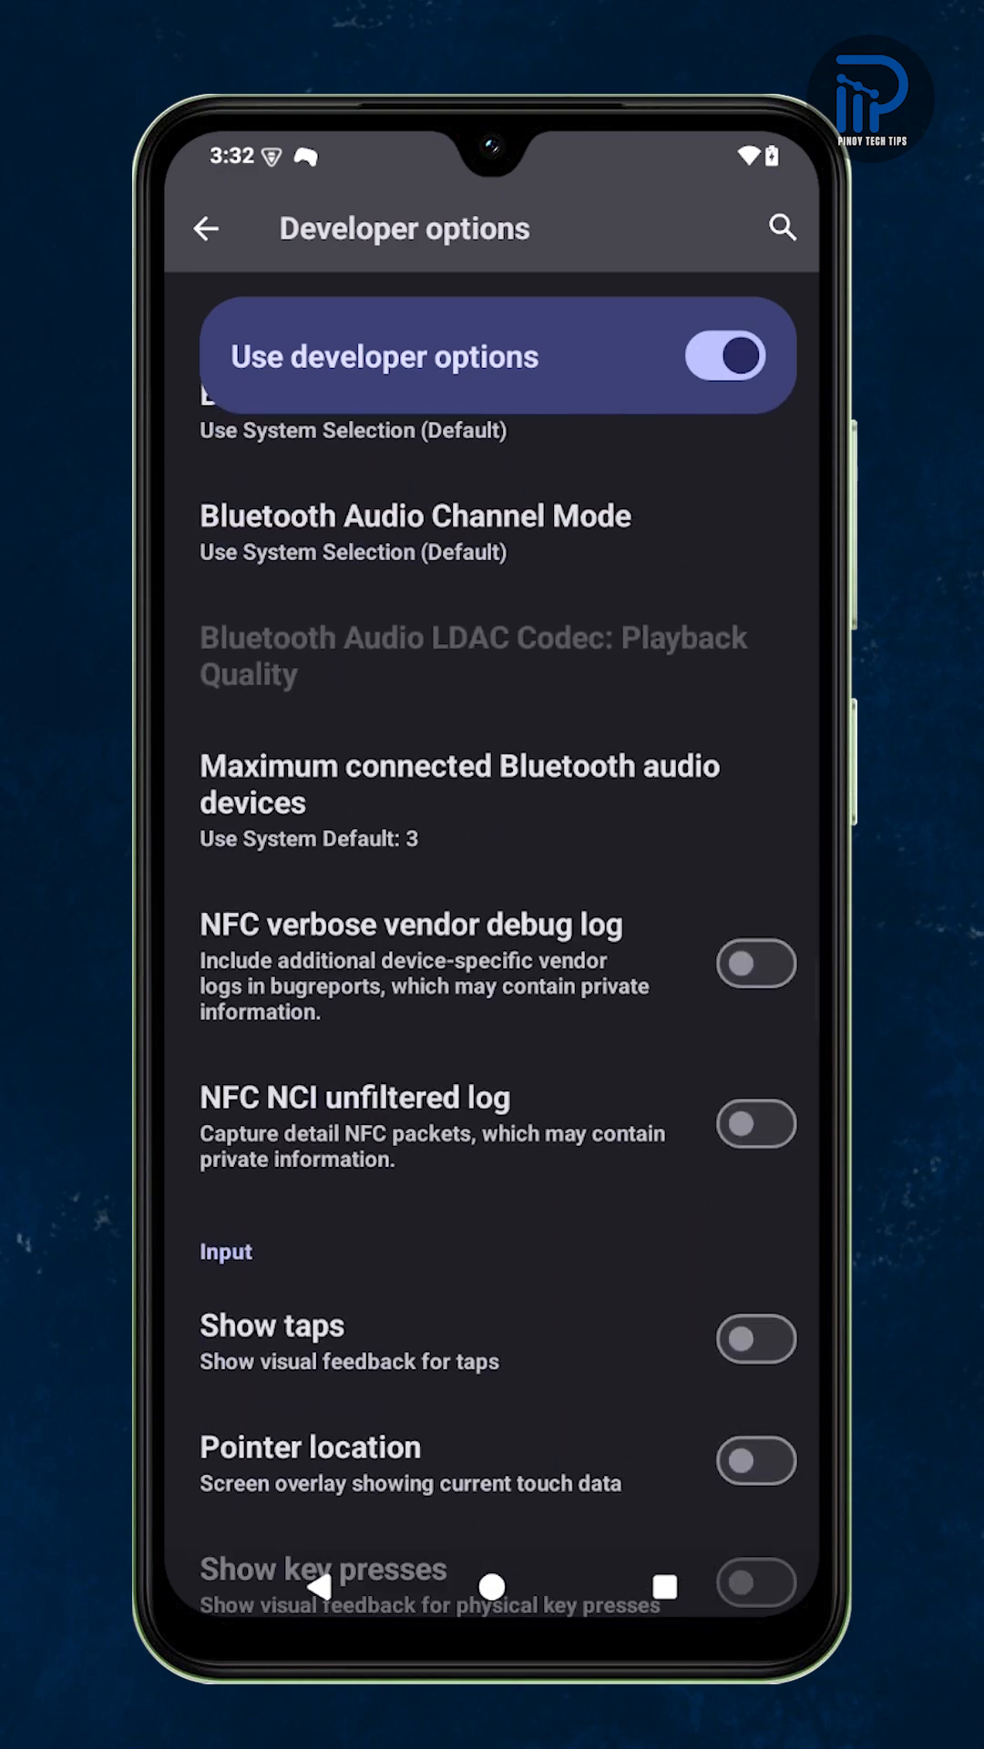
pyautogui.click(458, 784)
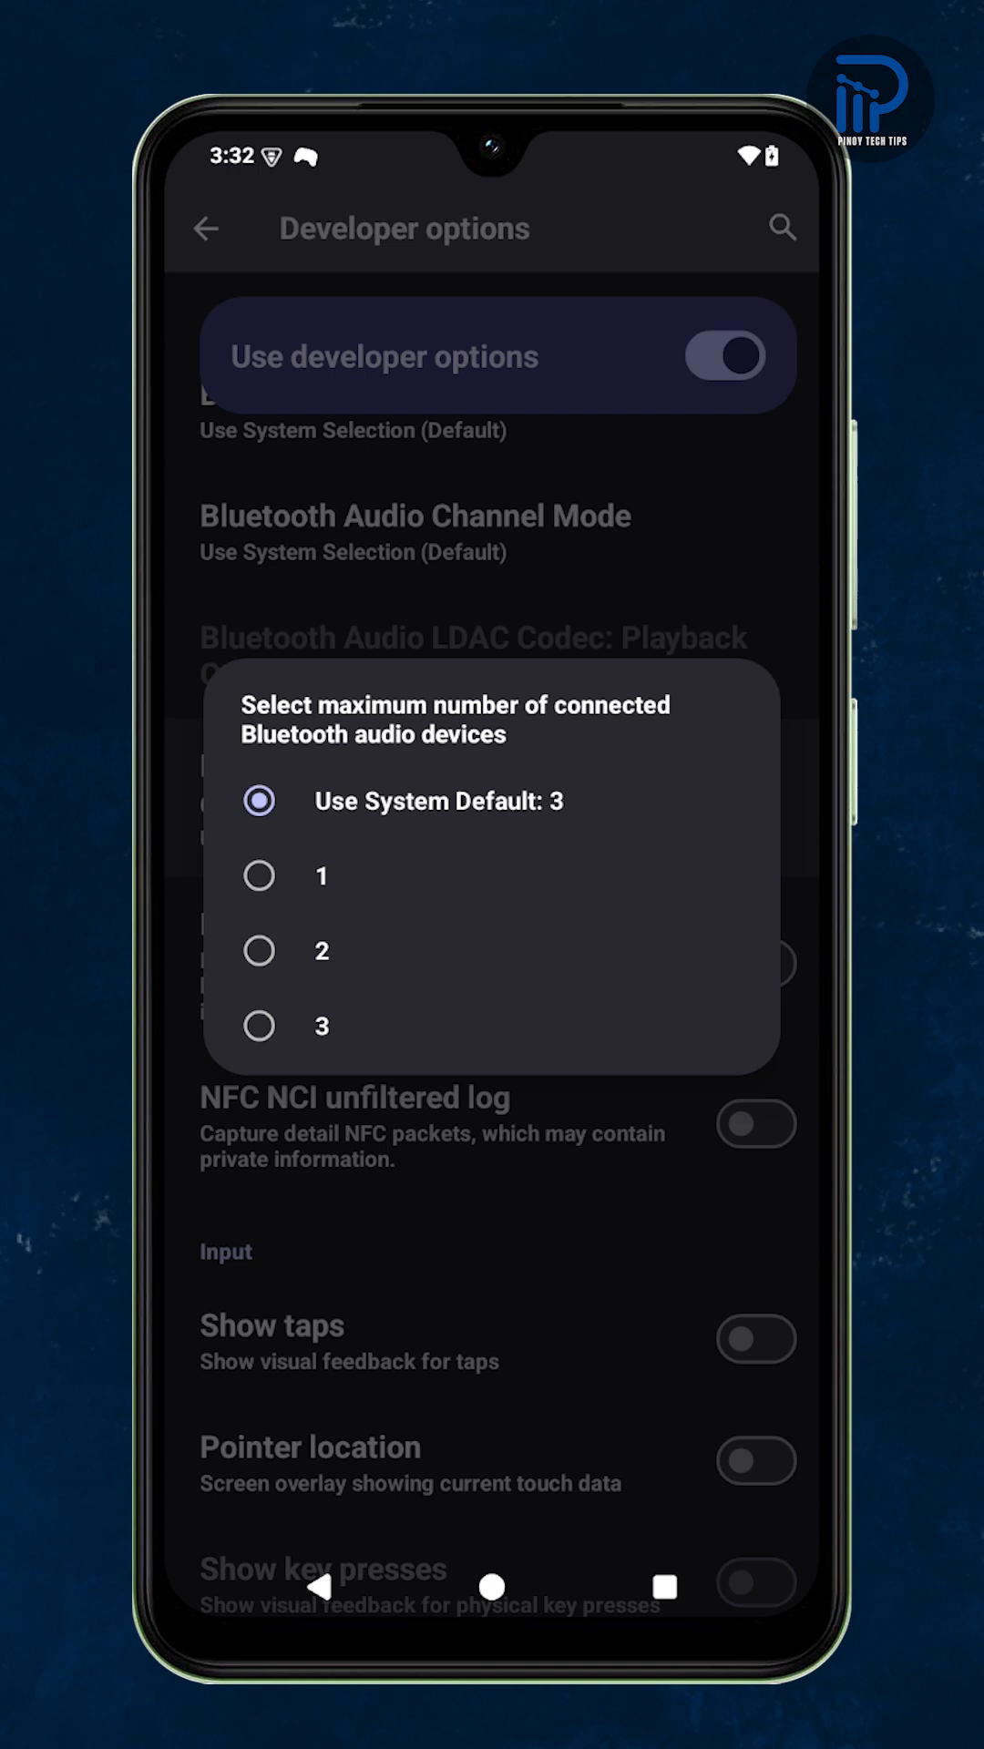
pyautogui.click(439, 800)
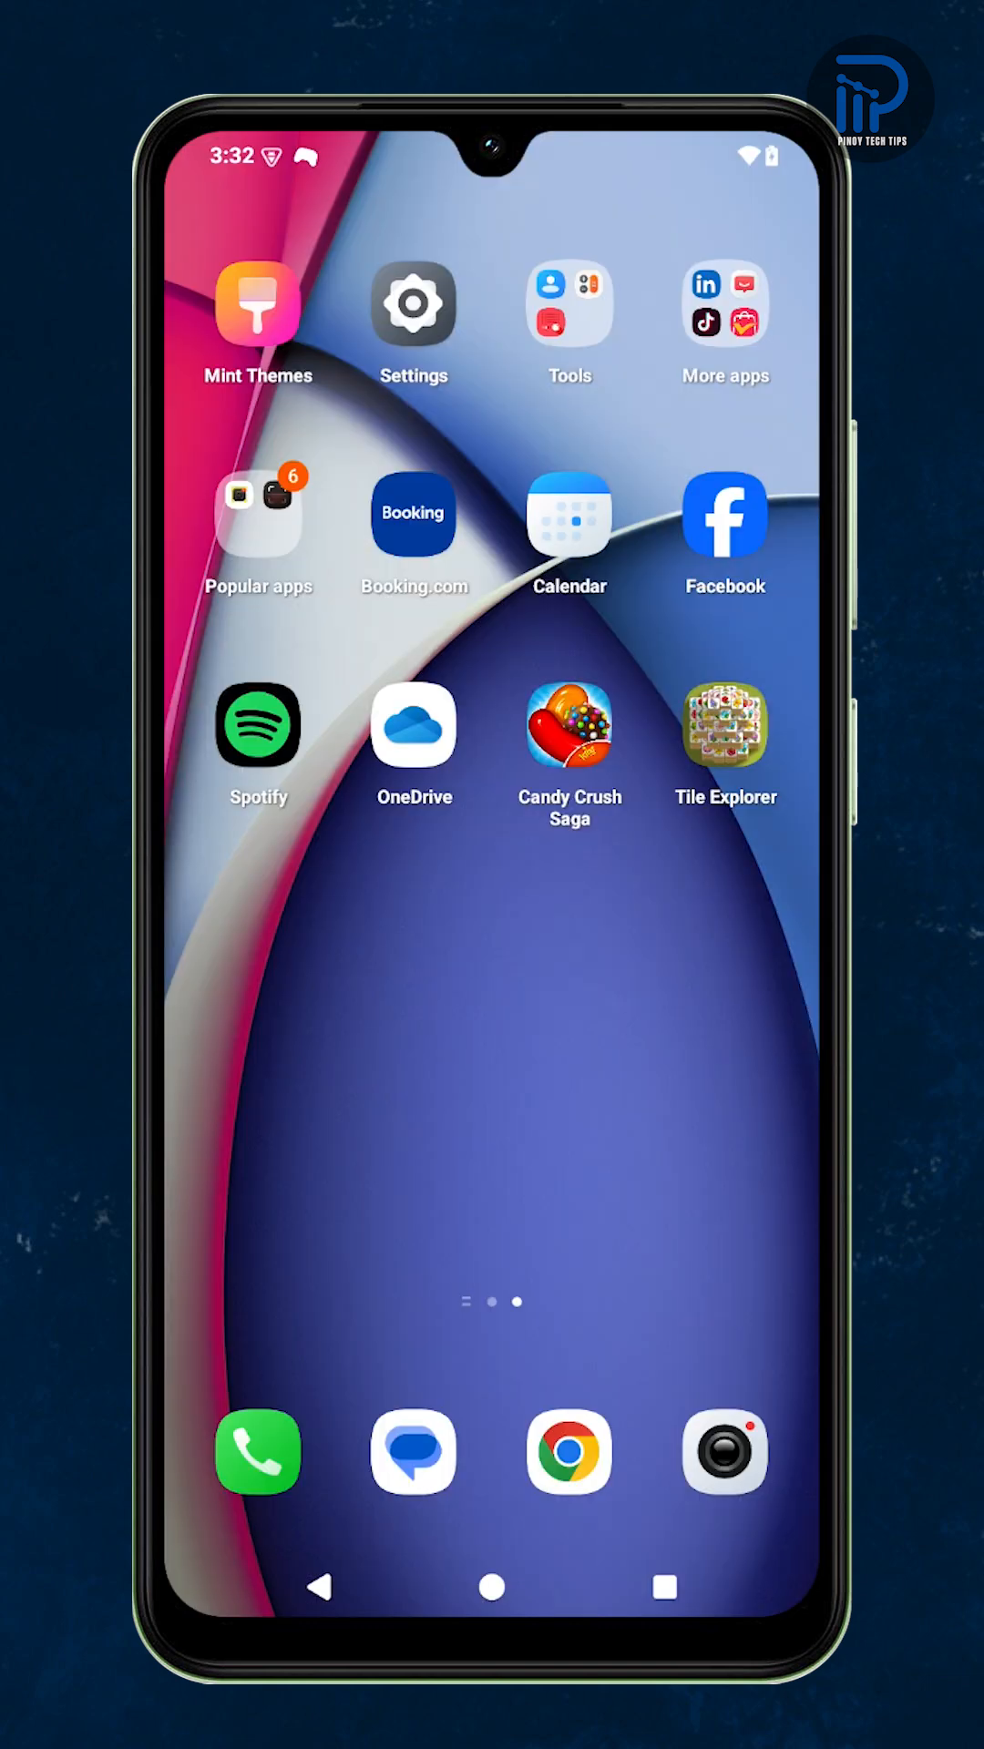
# Step: Open Developer options under Settings > System, then back out
pyautogui.click(413, 303)
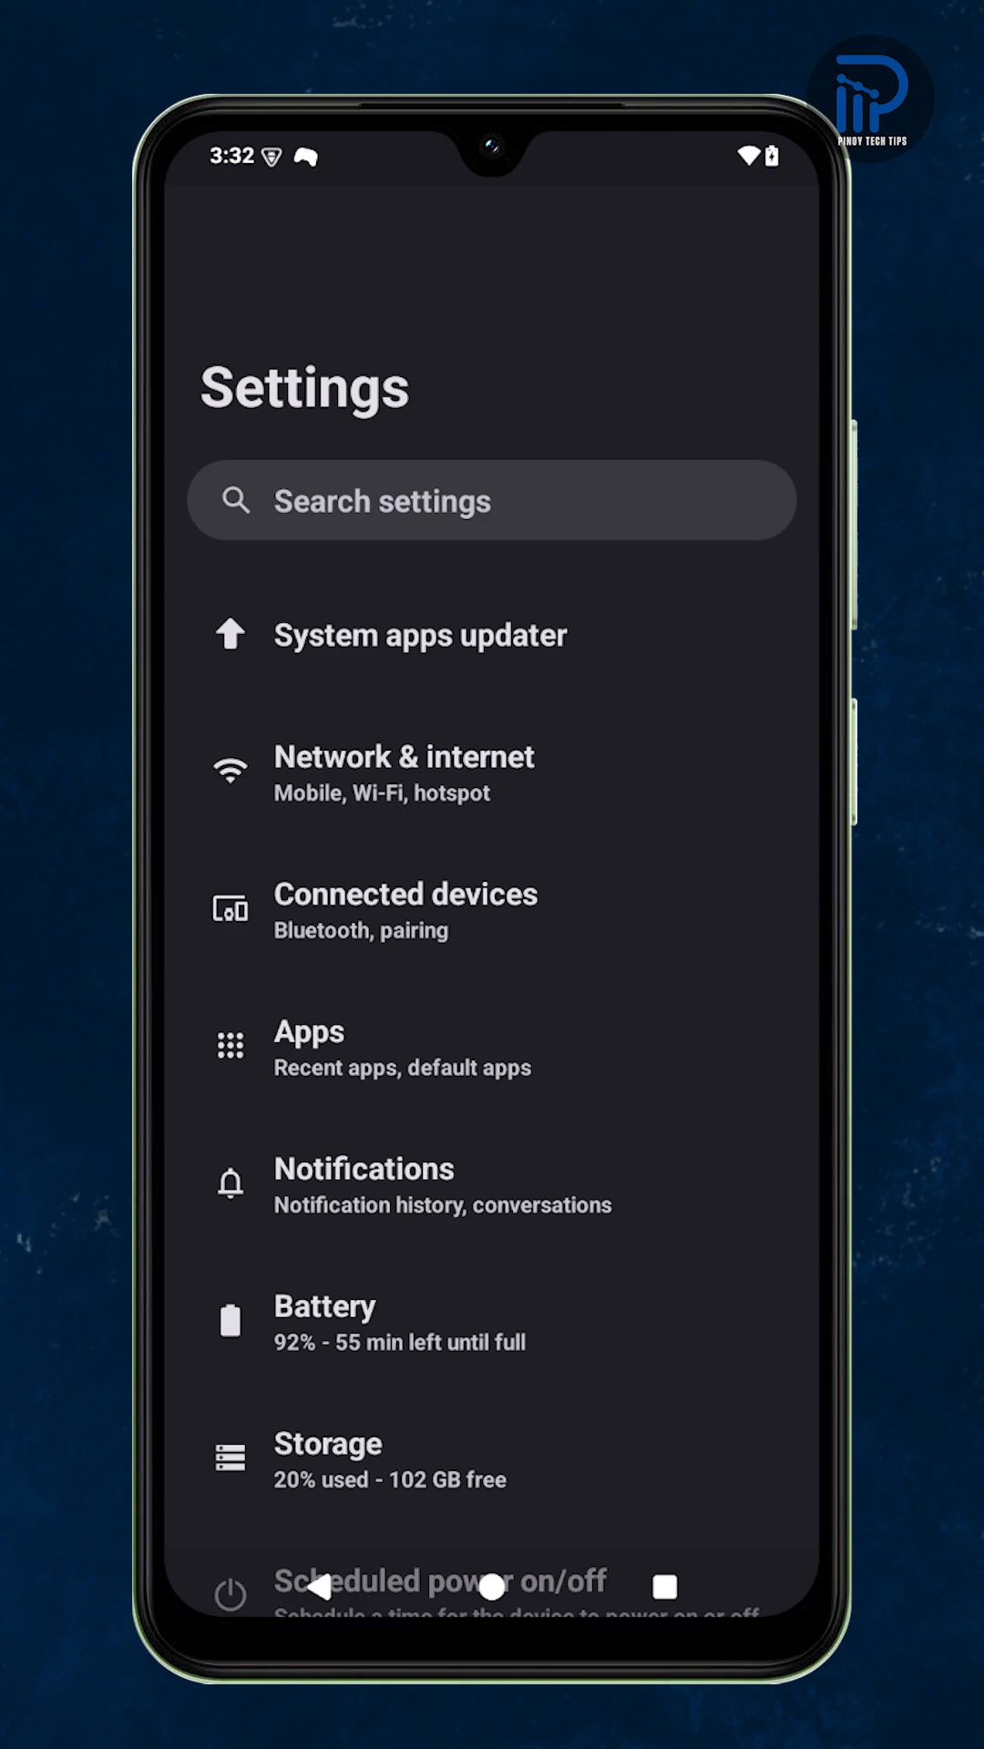
pyautogui.scroll(-3)
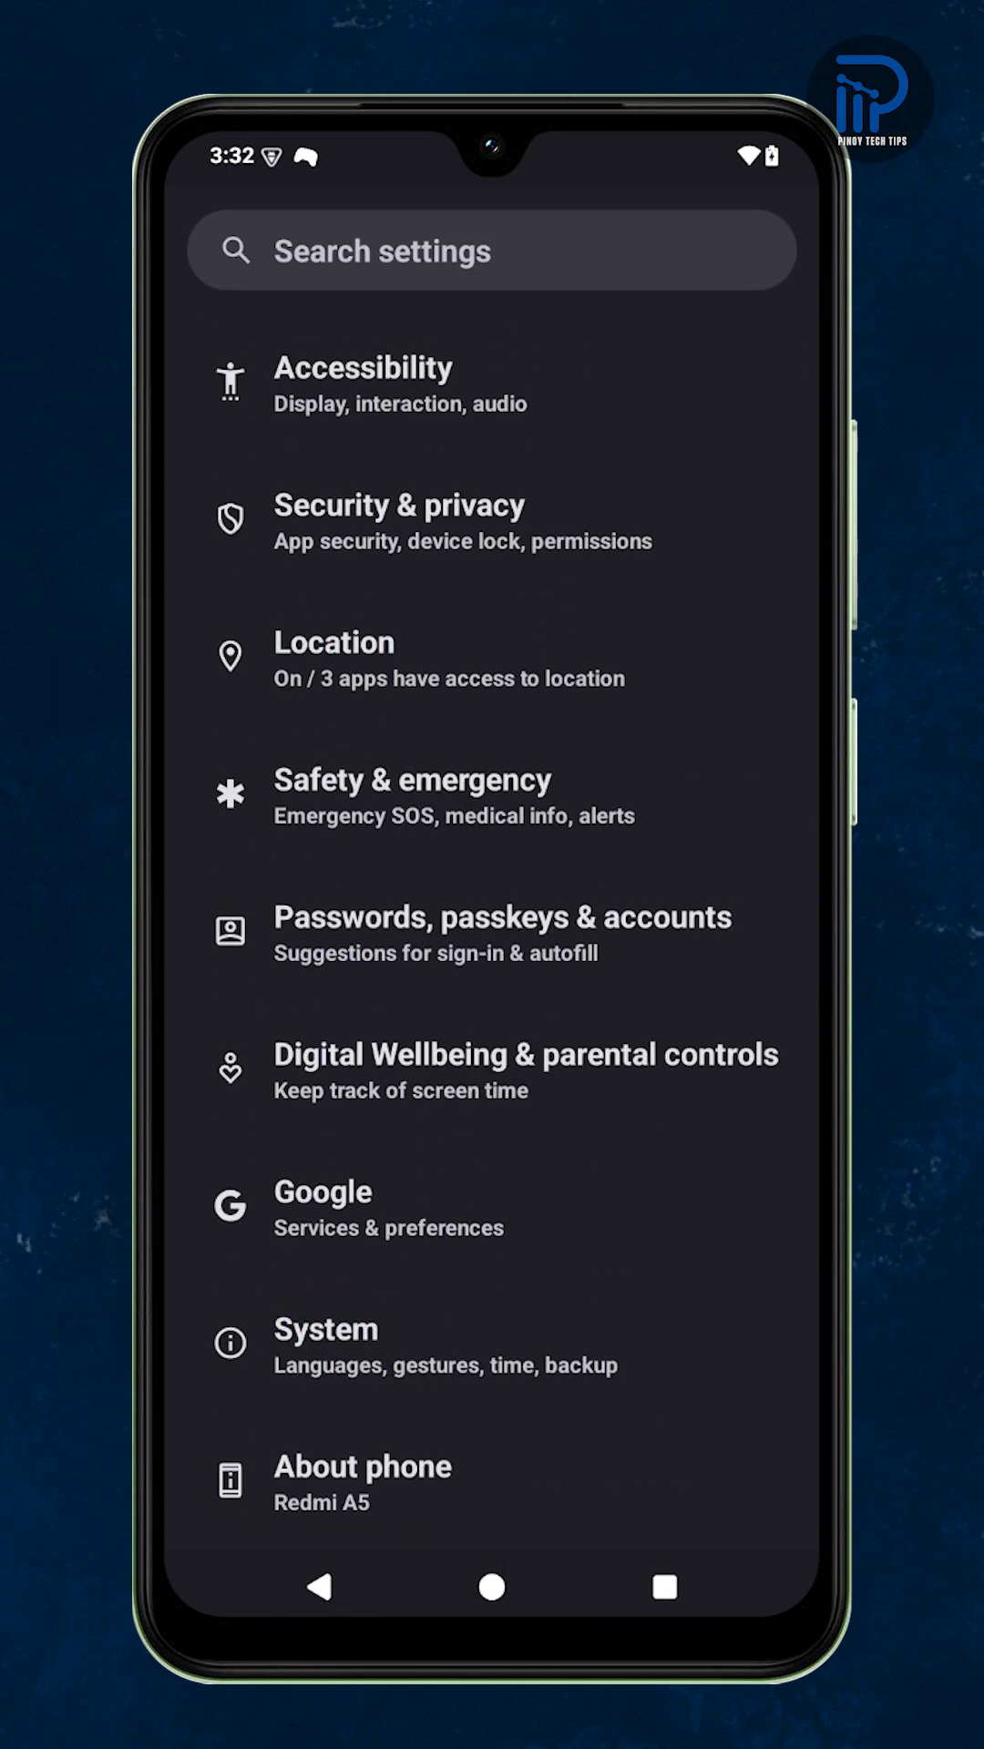
pyautogui.click(324, 1341)
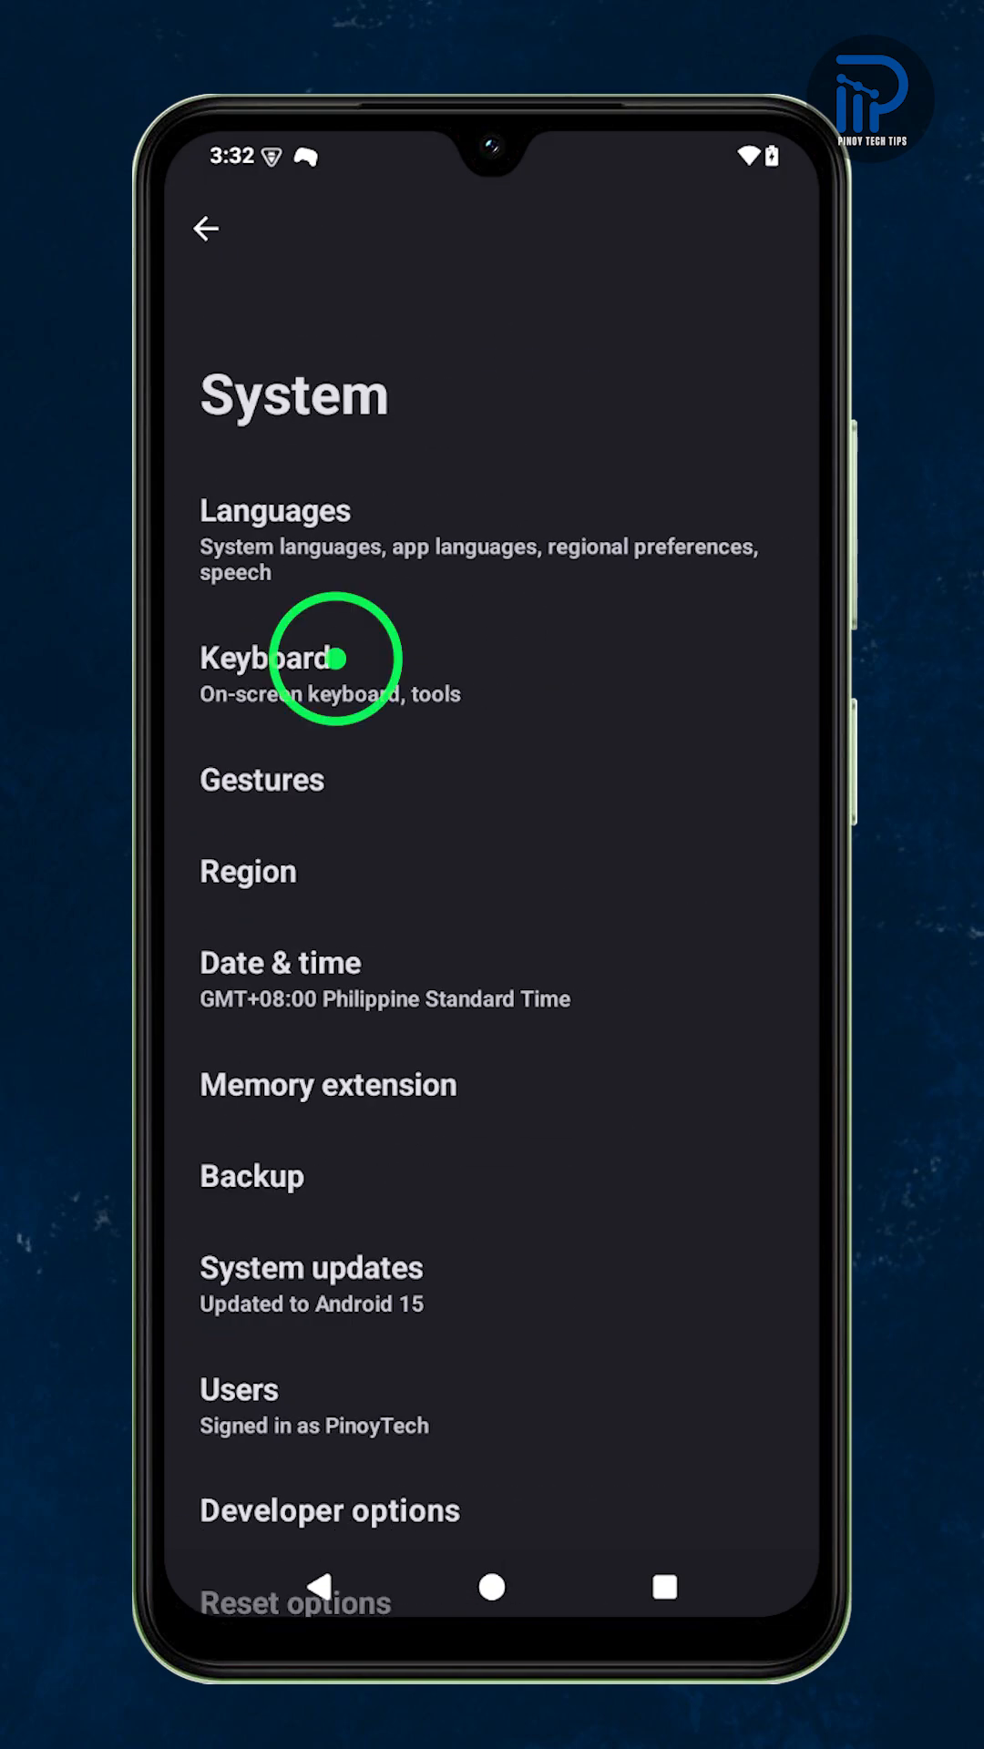
pyautogui.click(328, 1510)
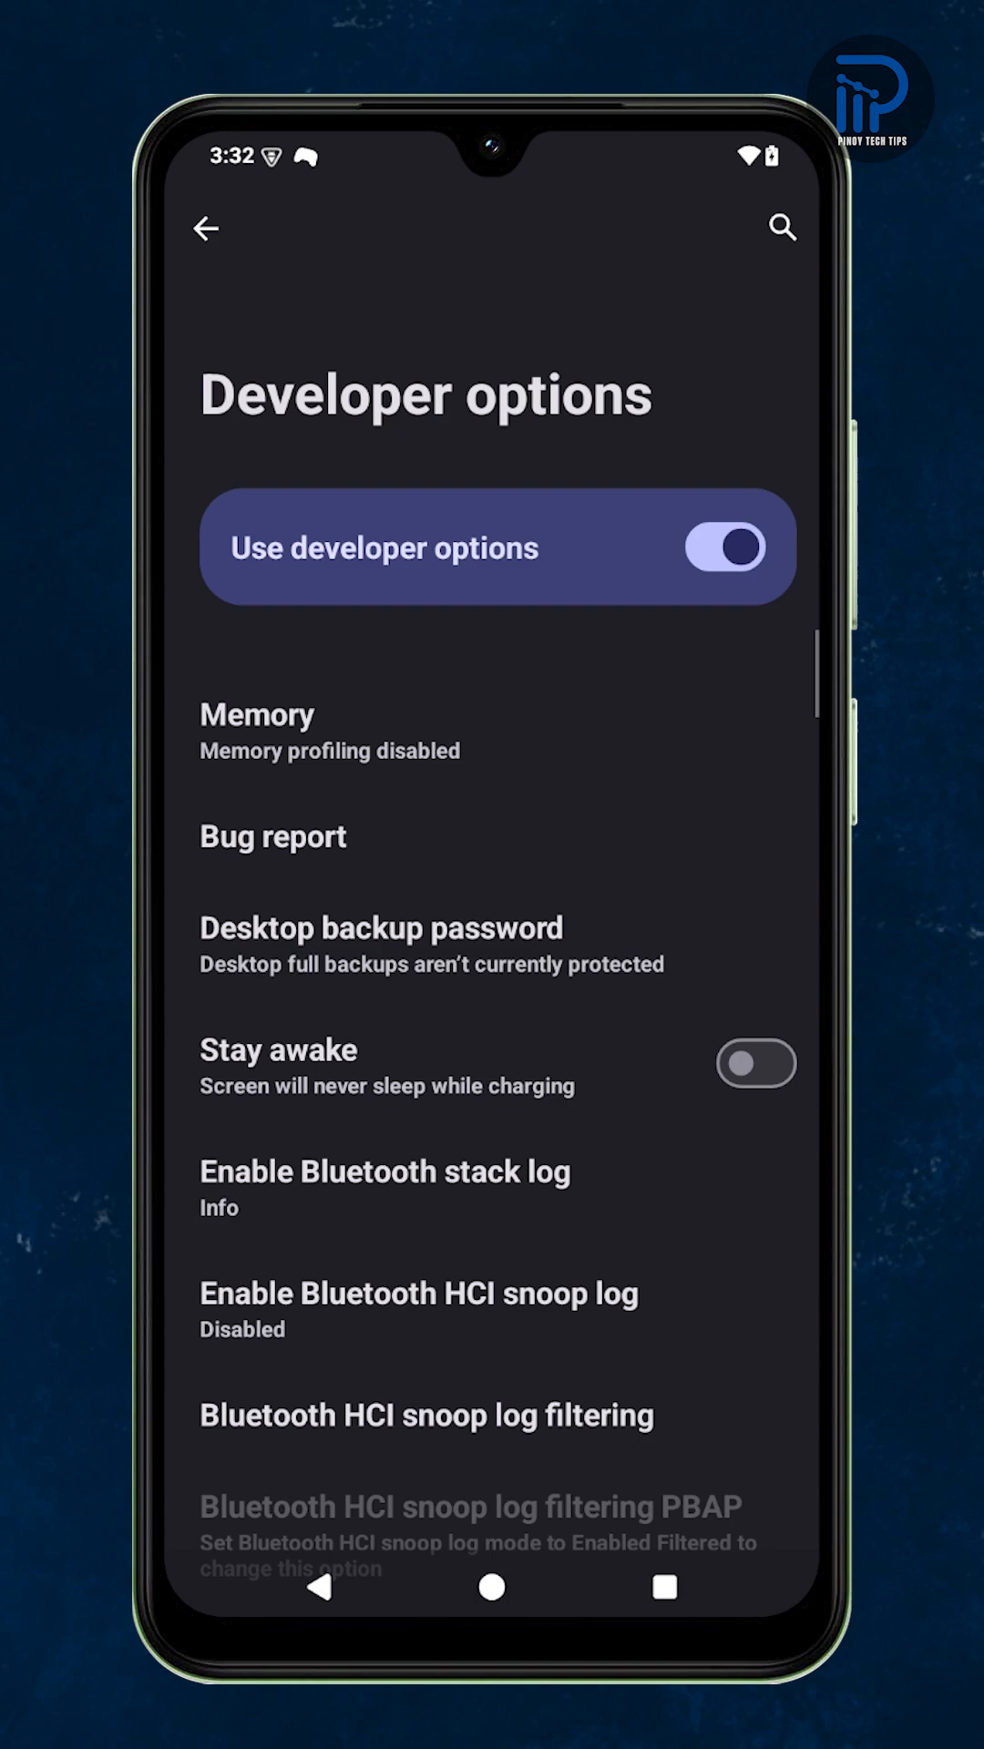
pyautogui.click(208, 228)
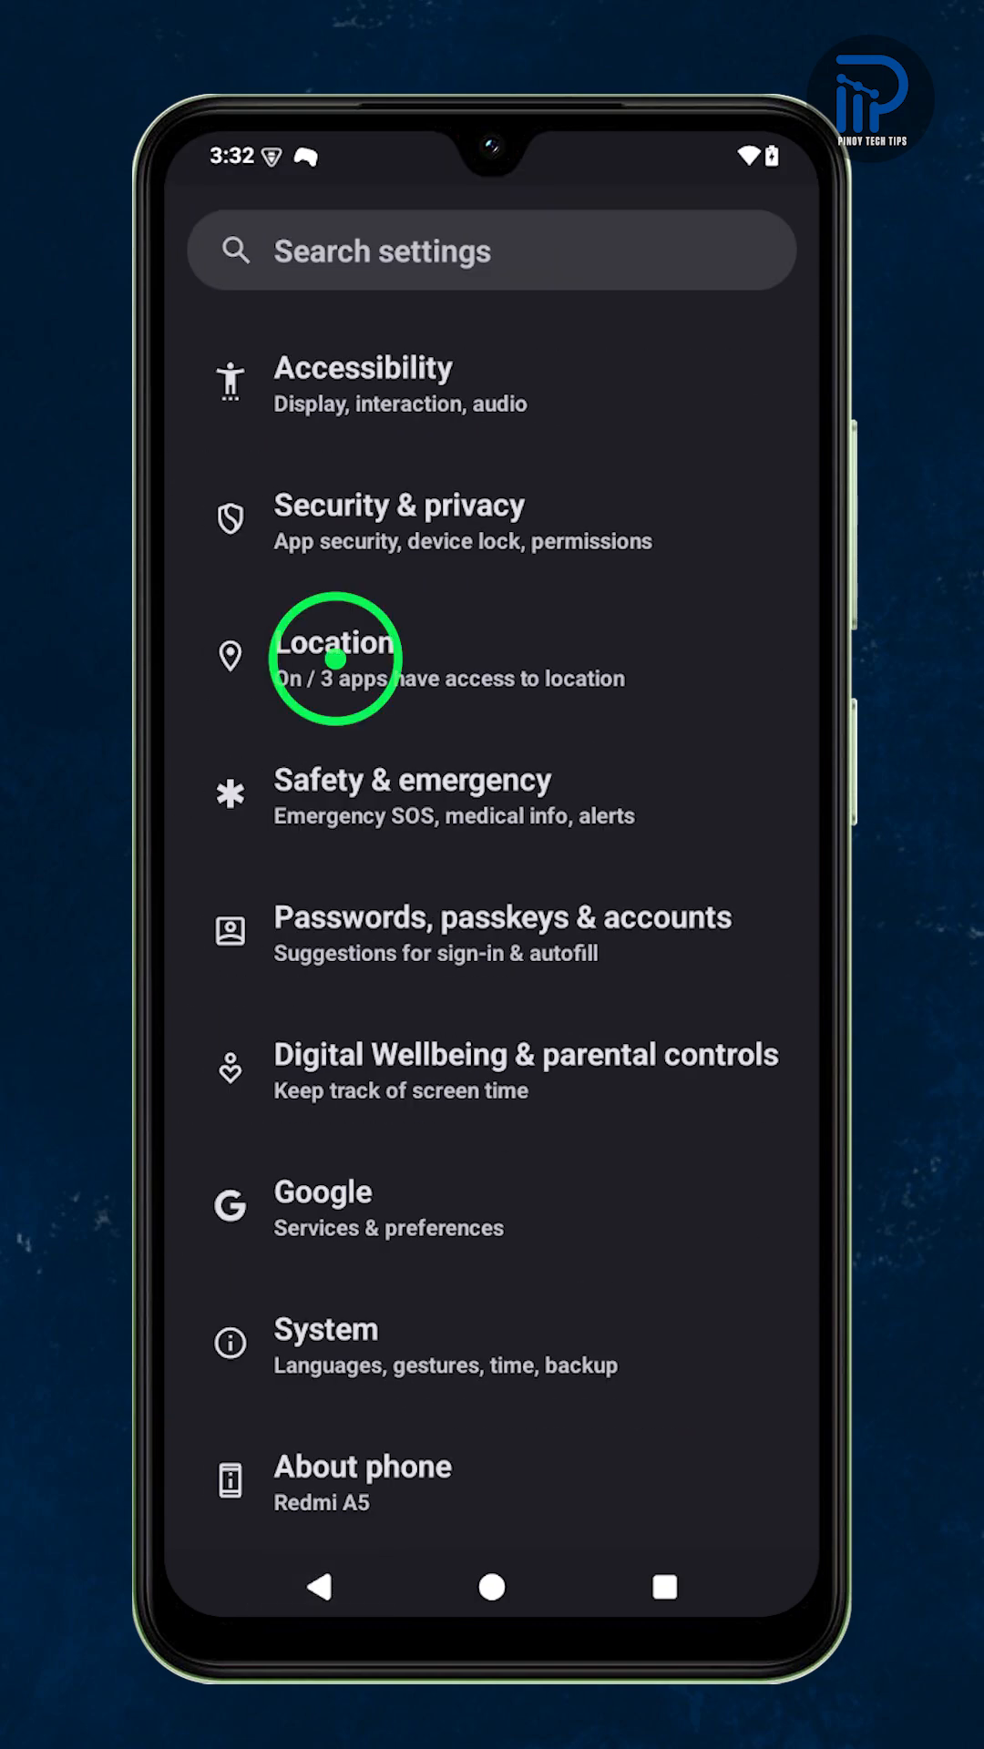
# Step: Tap Build number in About phone to confirm developer mode, then return to System
pyautogui.click(361, 1466)
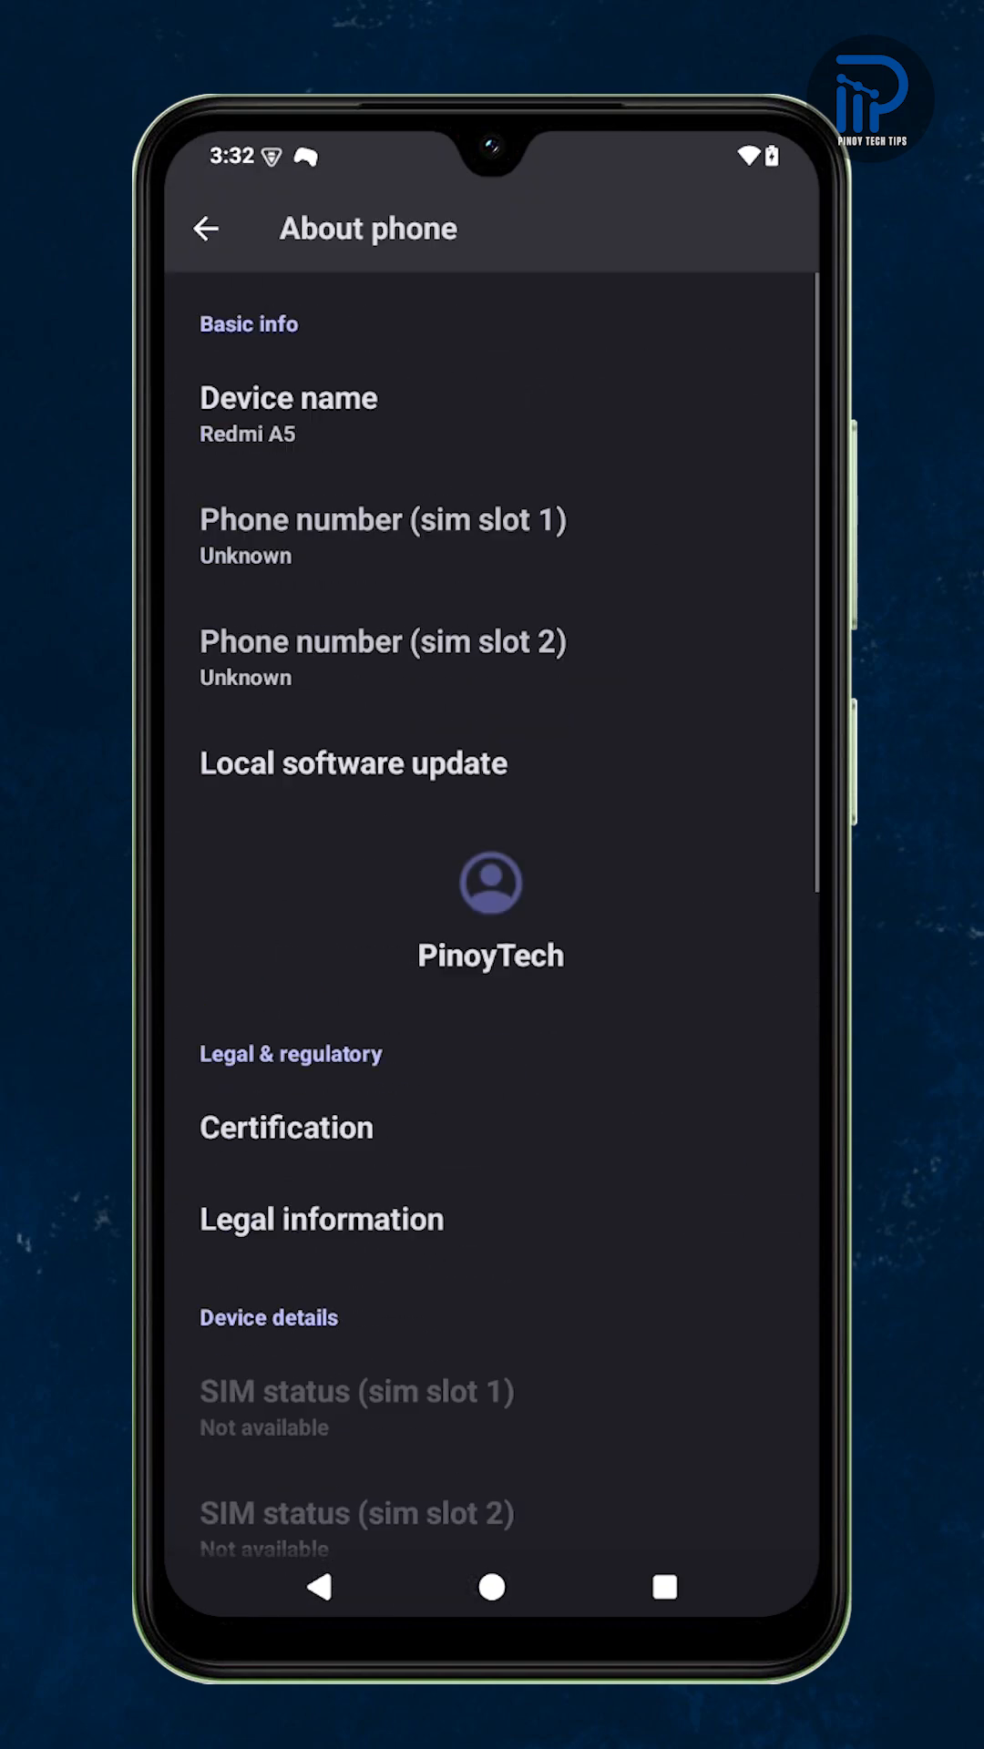
pyautogui.scroll(-3)
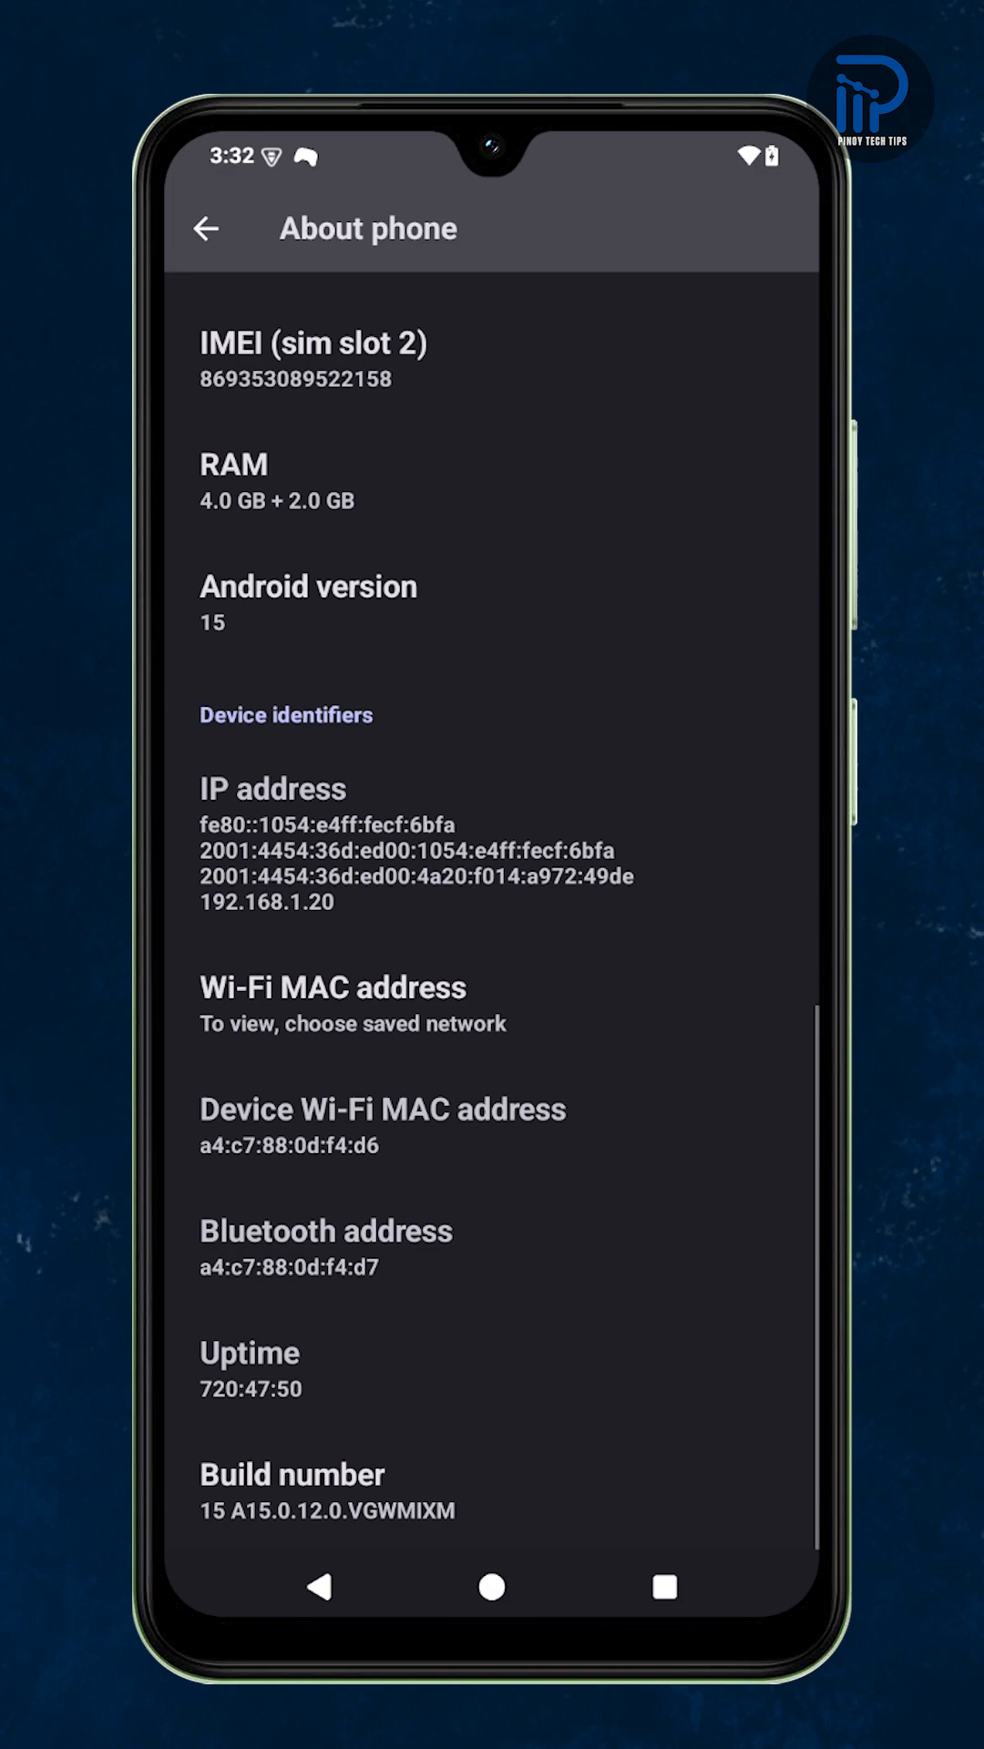
pyautogui.click(292, 1475)
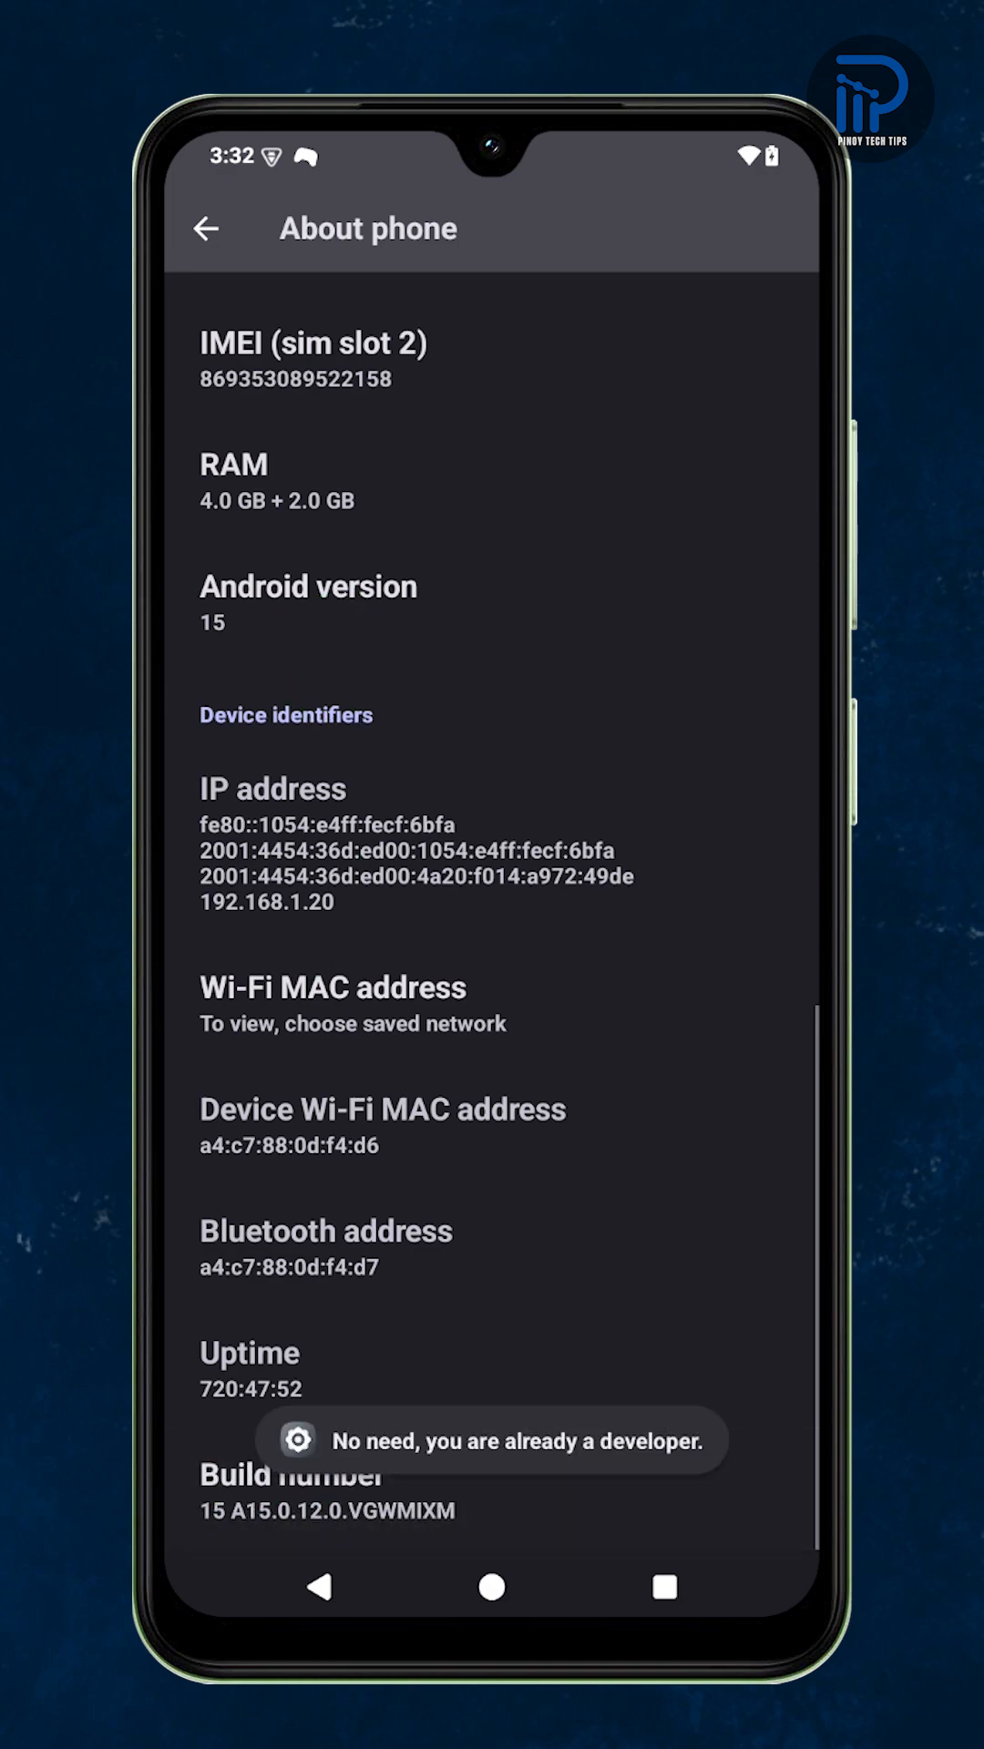
pyautogui.click(207, 227)
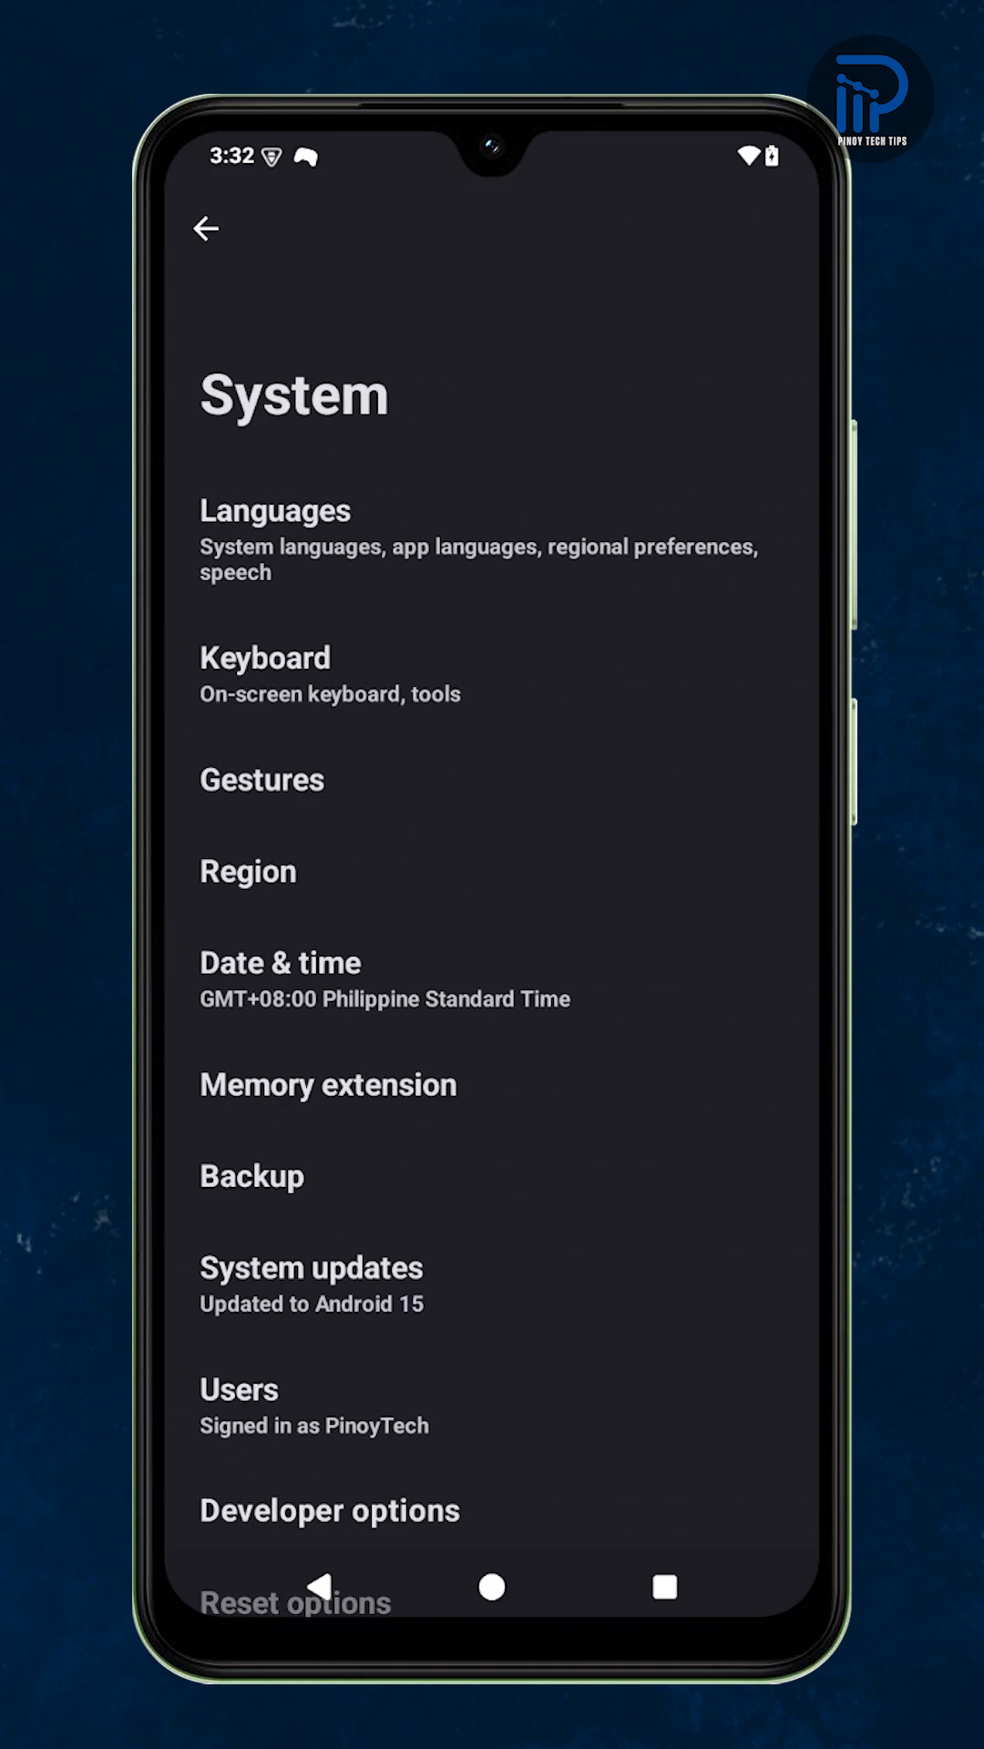
# Step: Choose 3 for Maximum connected Bluetooth audio devices, then back out to System
pyautogui.click(327, 1510)
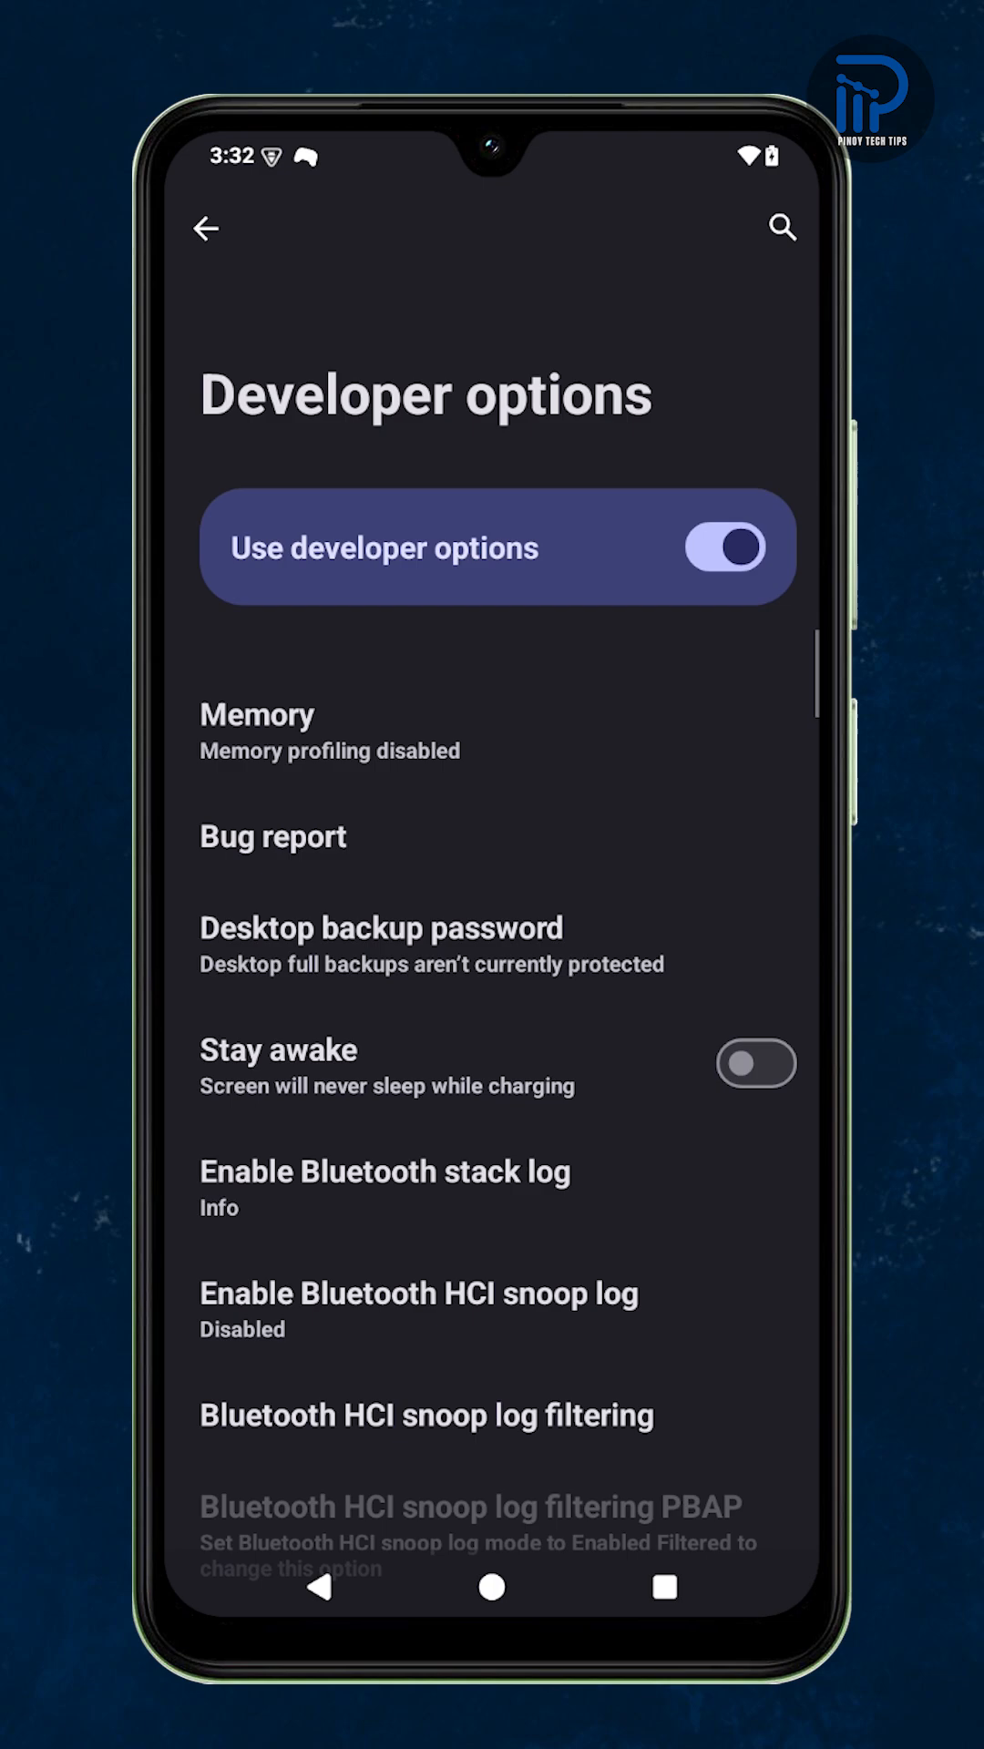
pyautogui.scroll(-3)
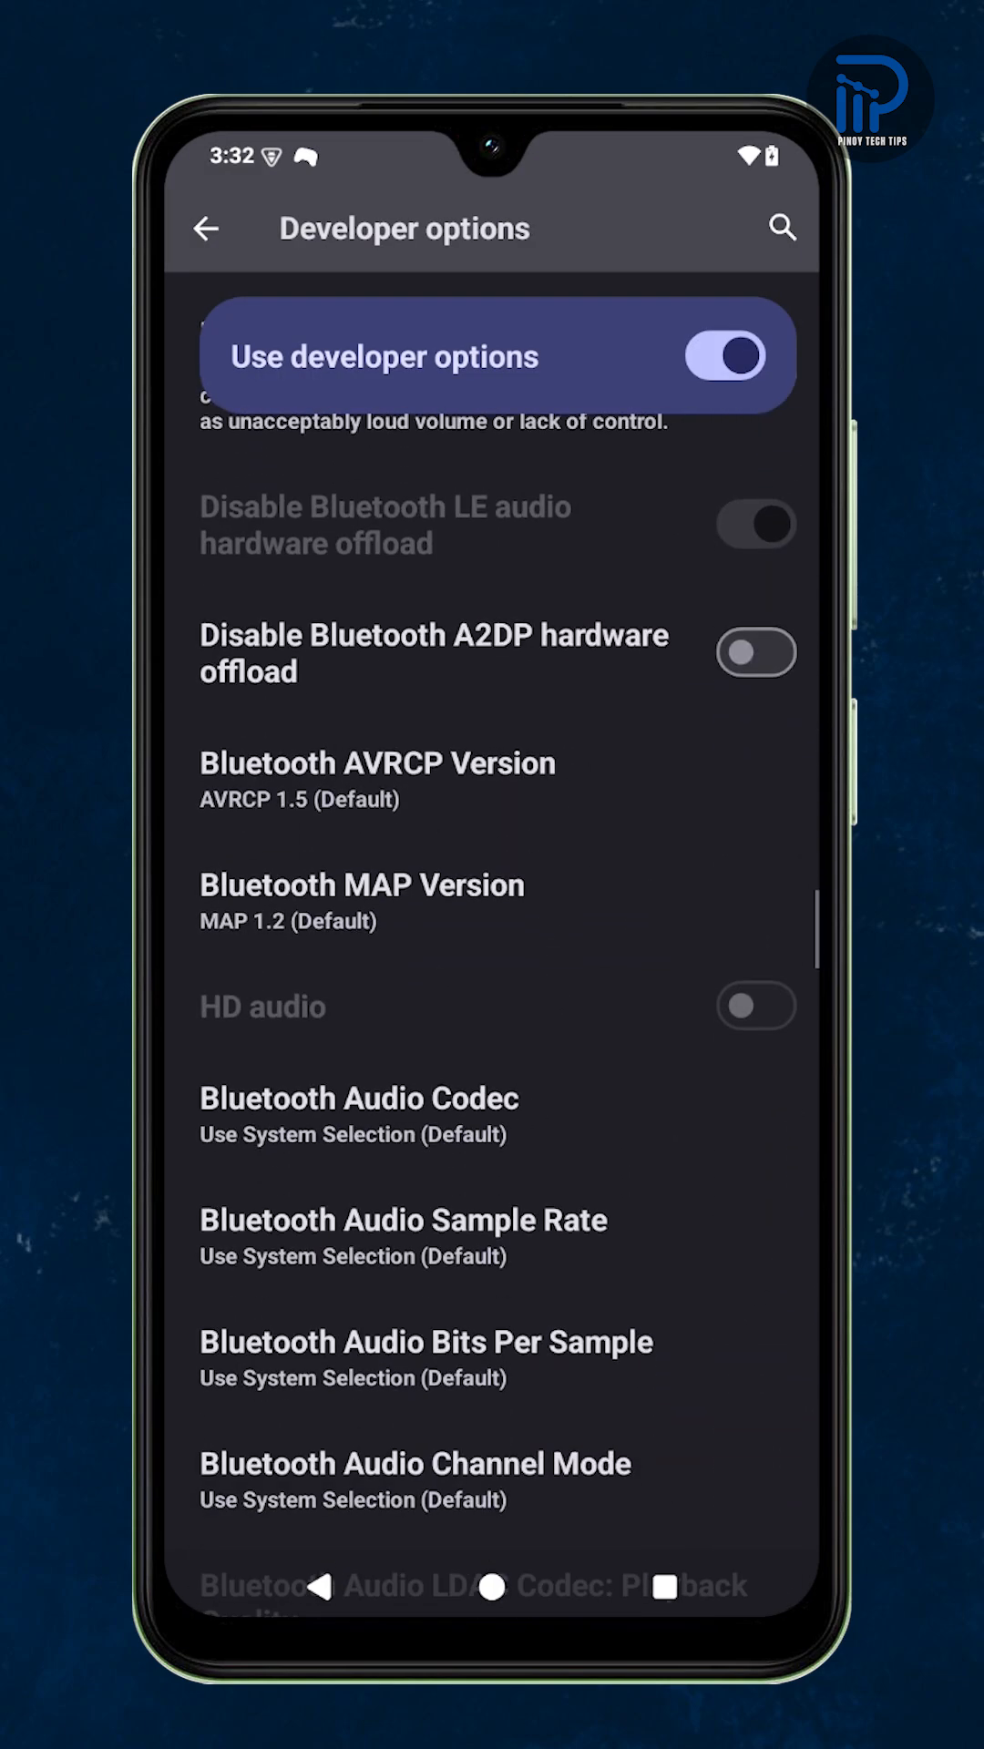
pyautogui.scroll(-3)
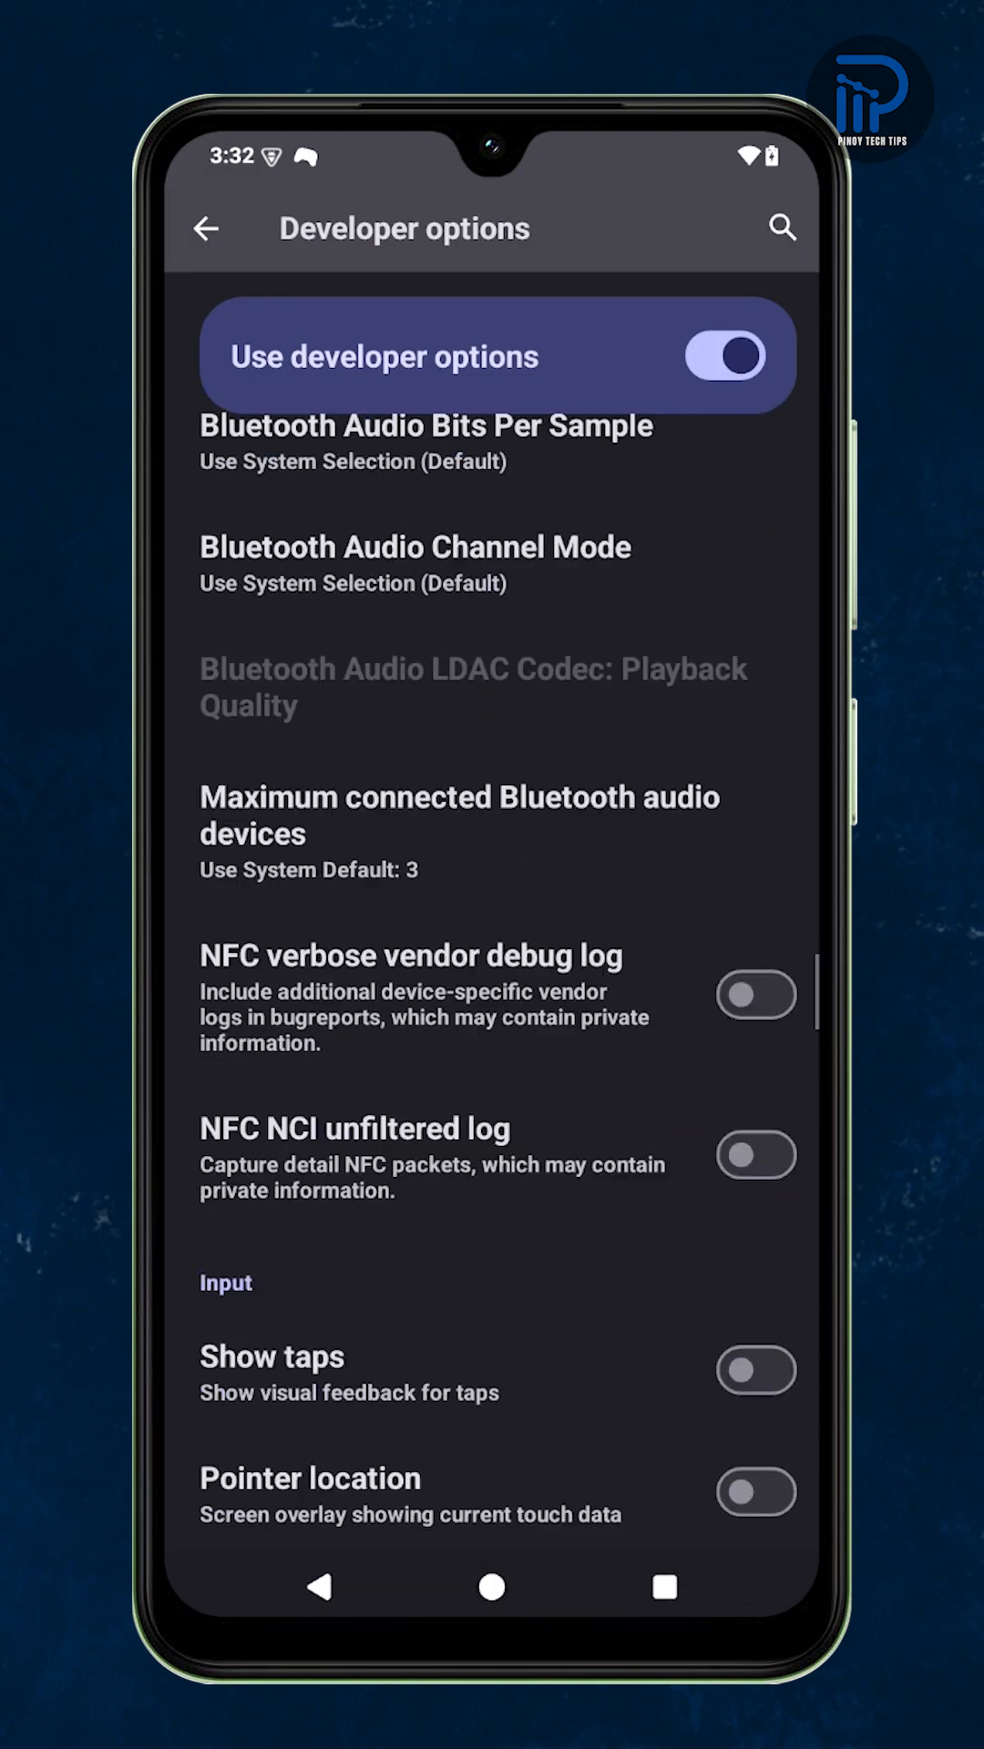
pyautogui.click(458, 814)
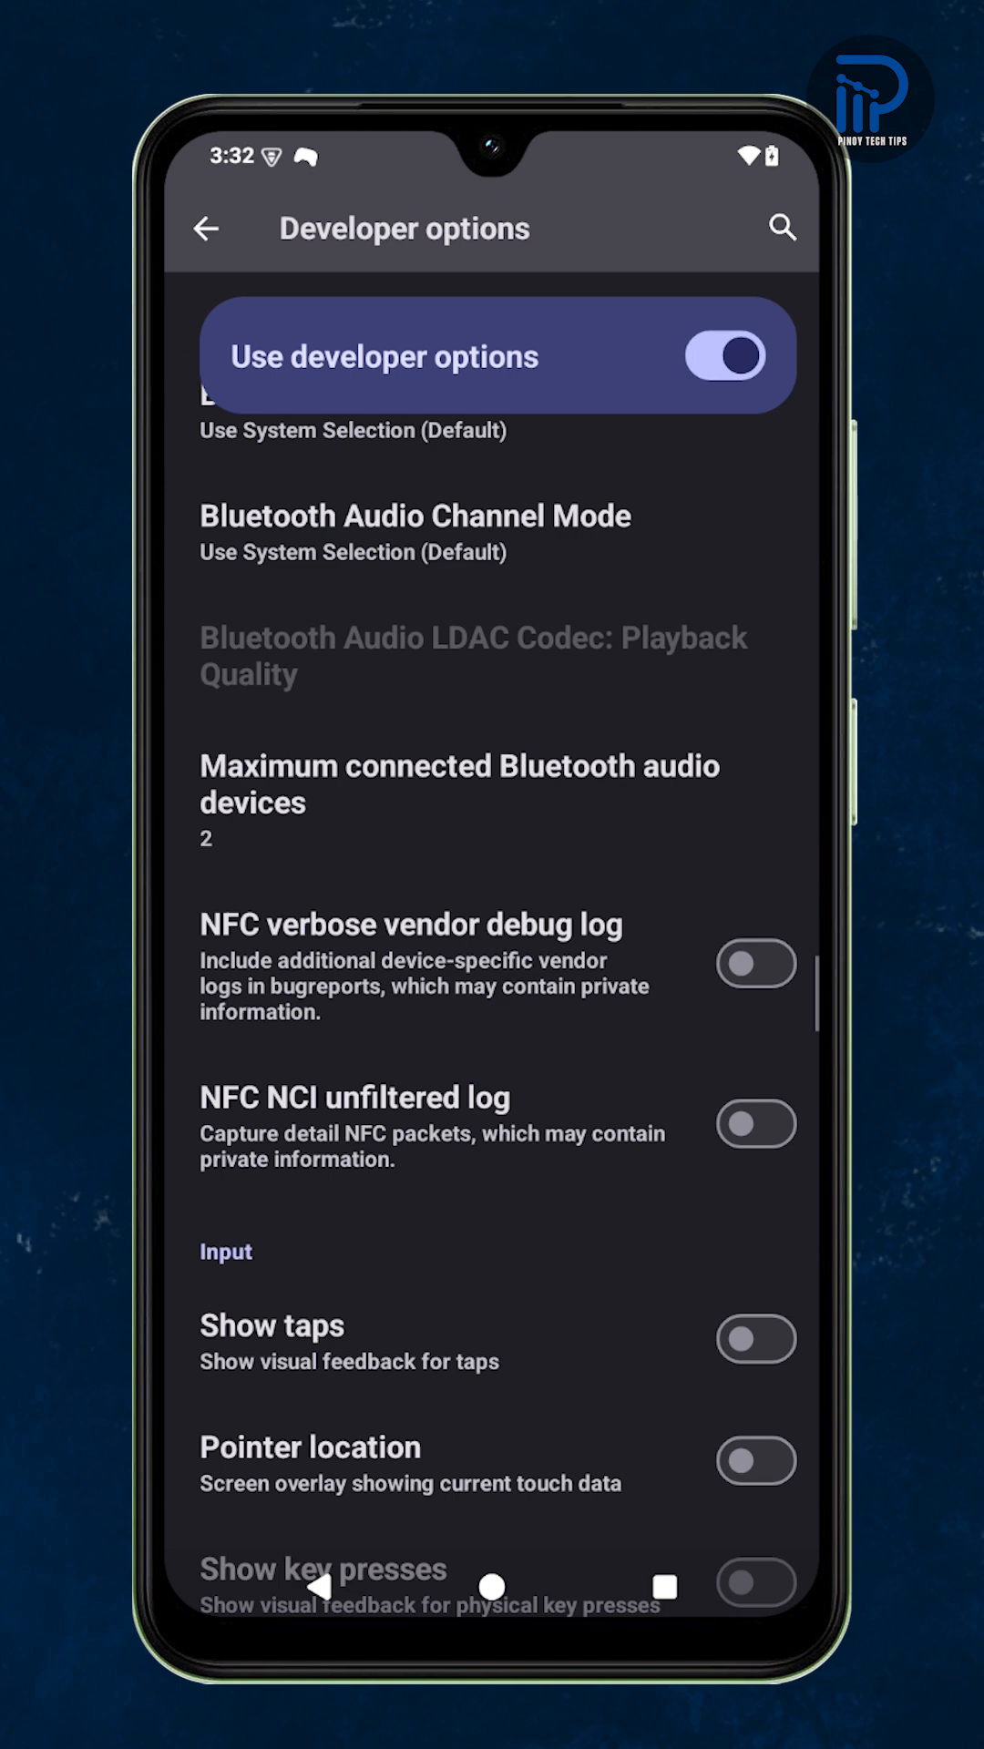
pyautogui.click(458, 784)
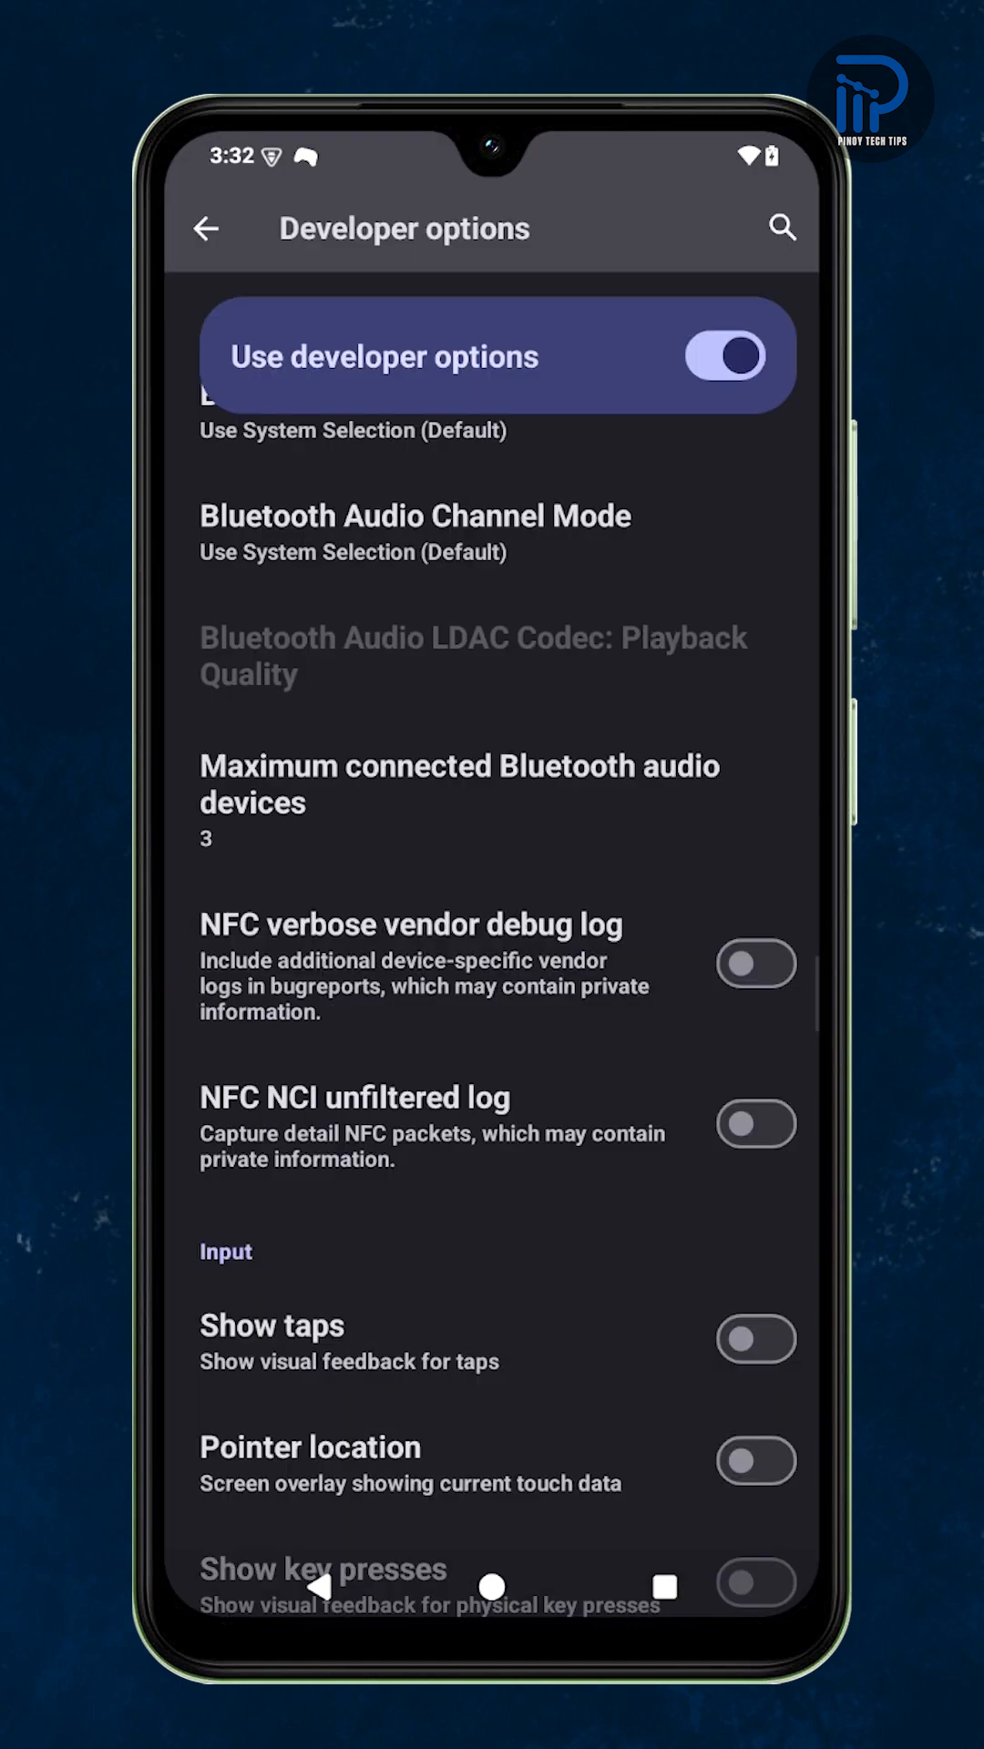
pyautogui.click(205, 227)
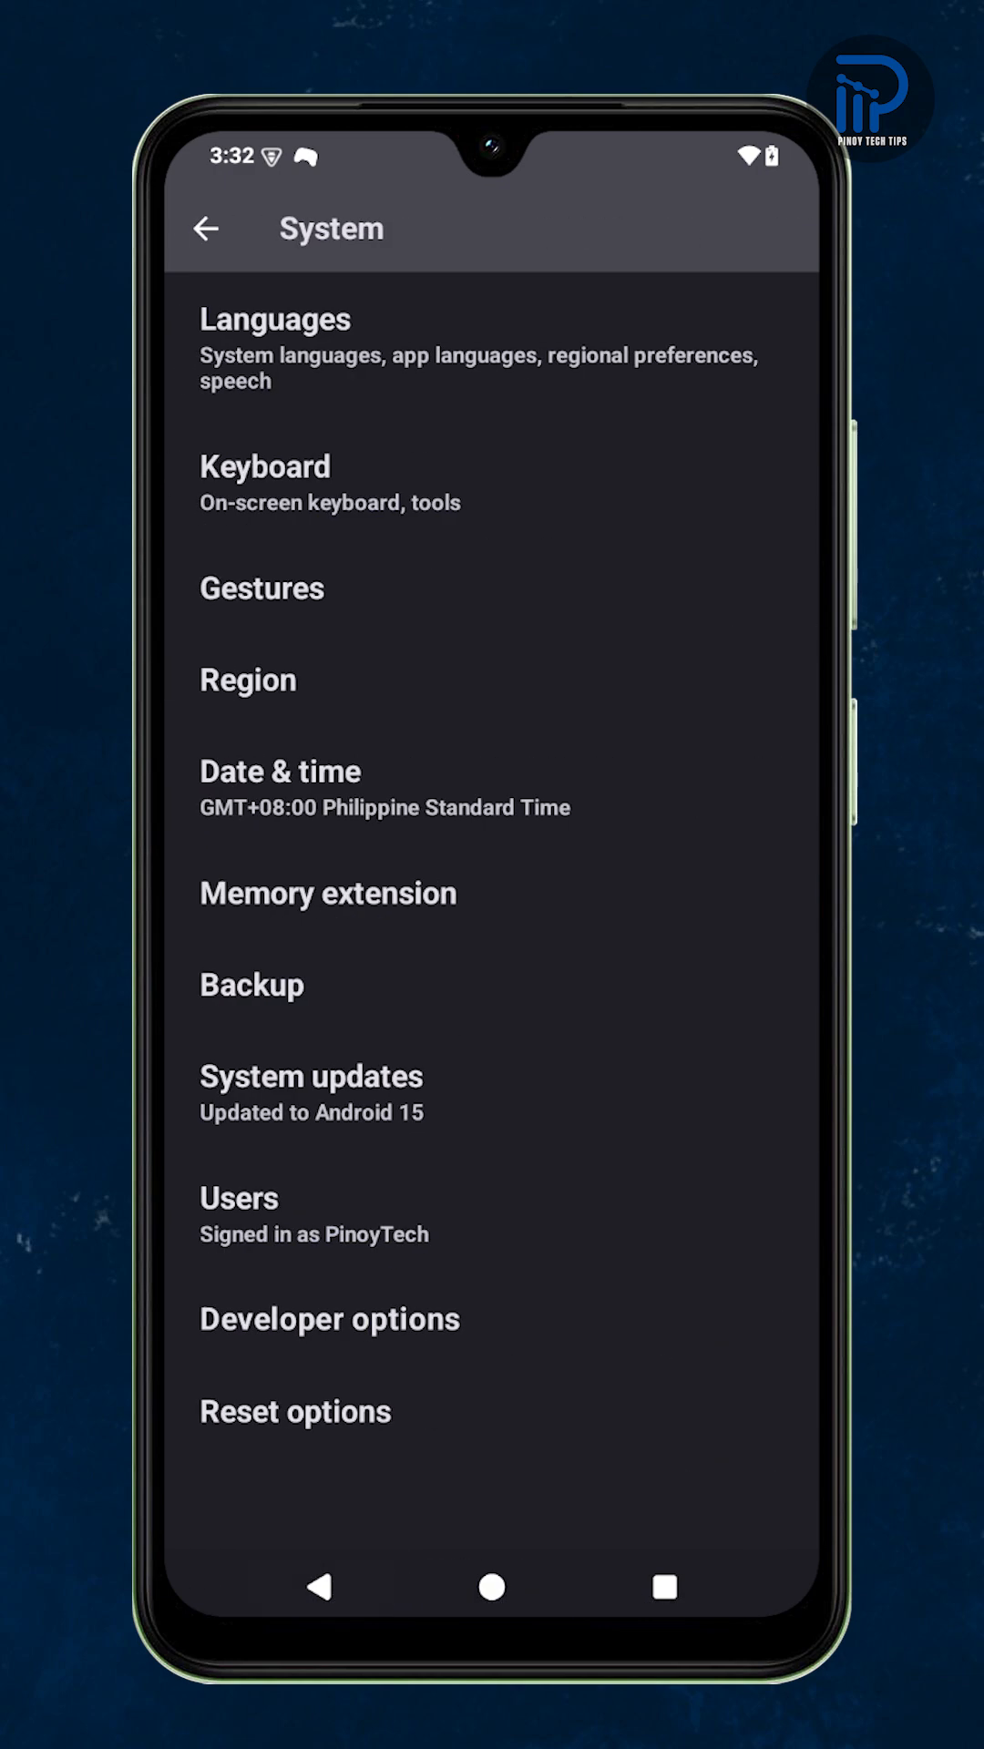
# Step: Exit Settings and swipe to the main home screen page
pyautogui.click(209, 227)
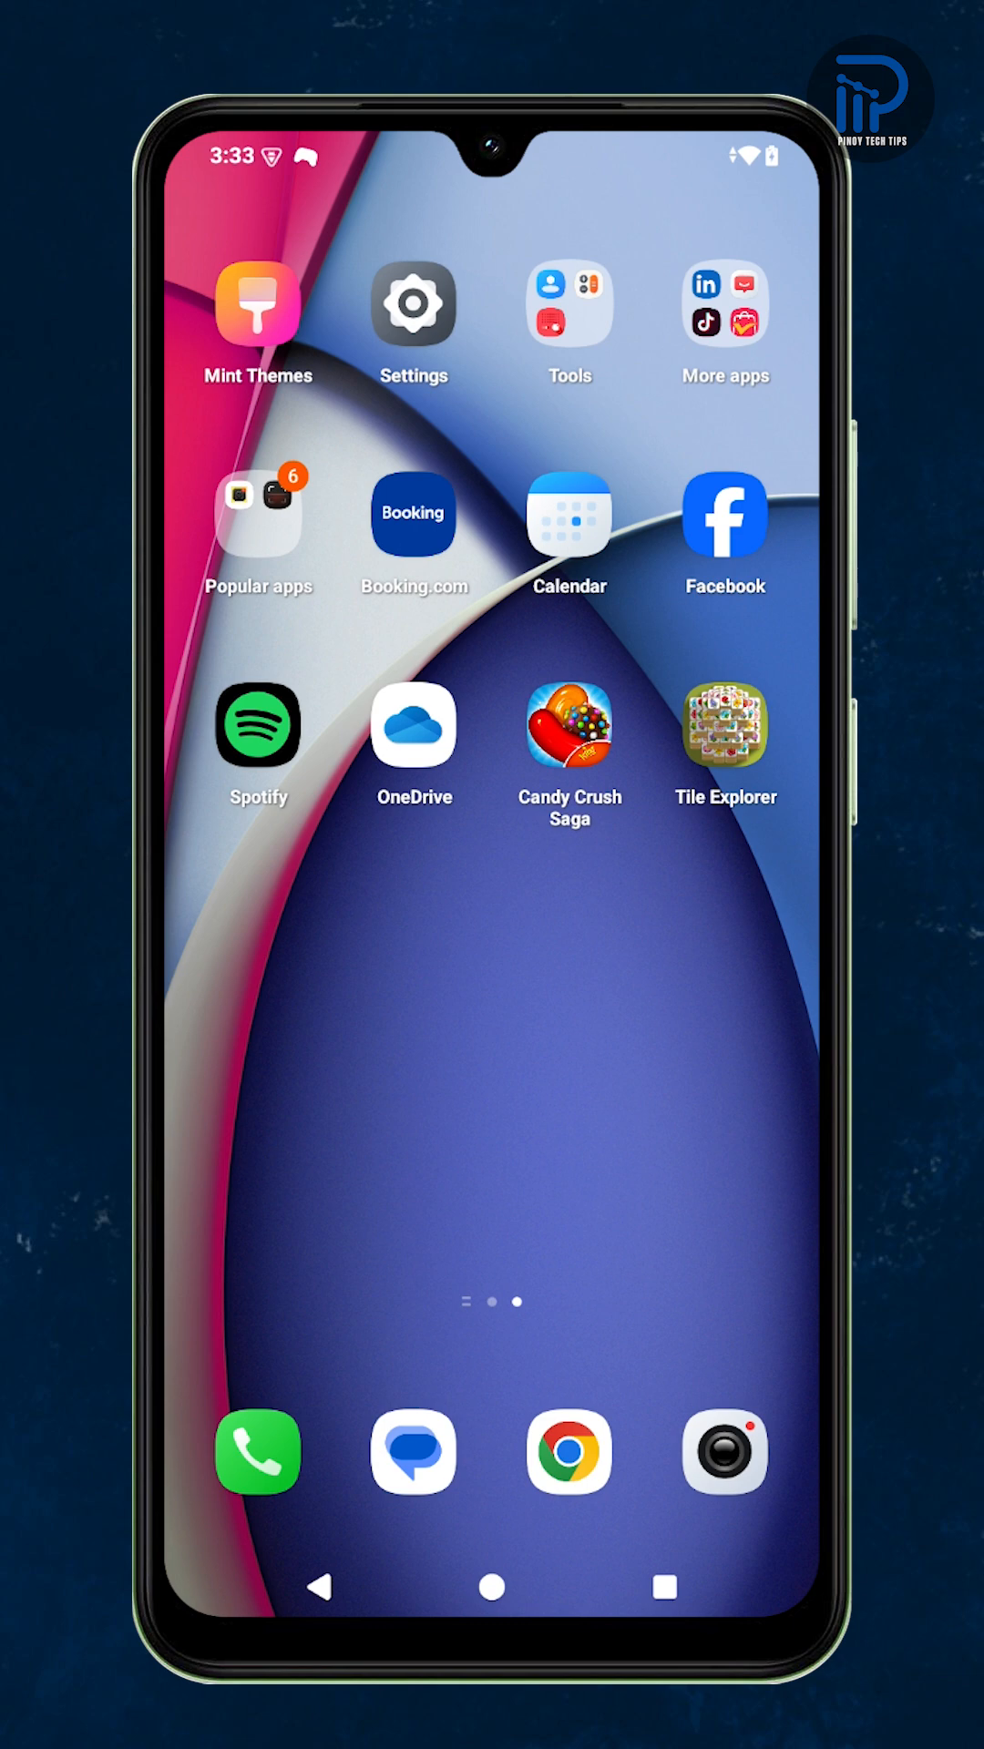
pyautogui.hscroll(-3)
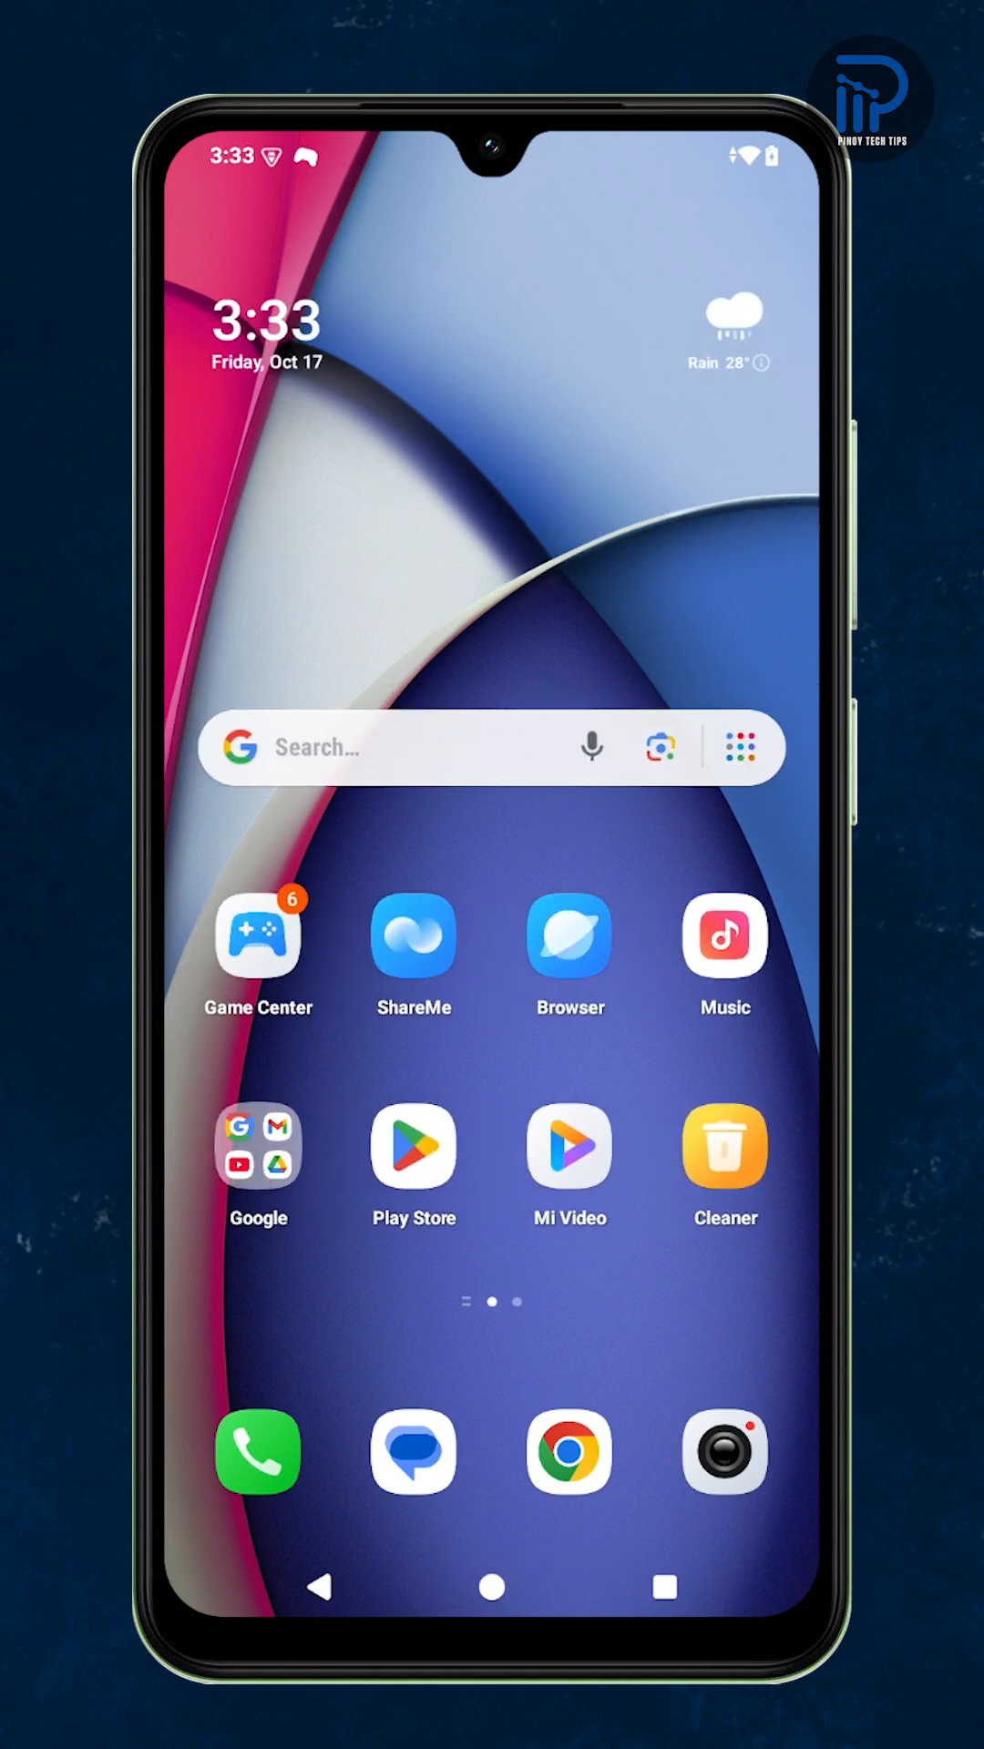